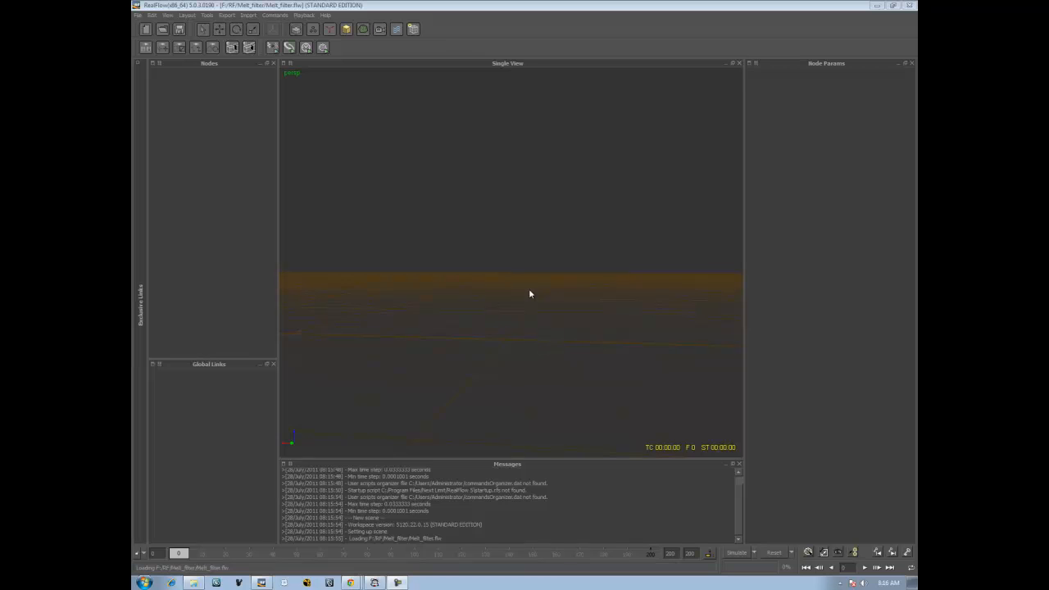
mouse_move(525, 296)
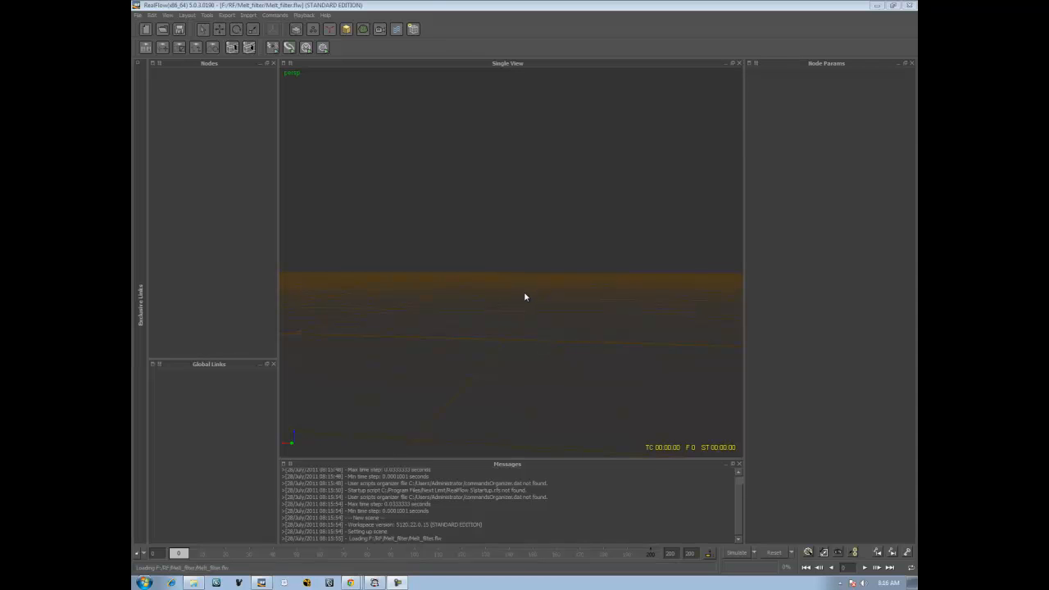
mouse_move(532, 301)
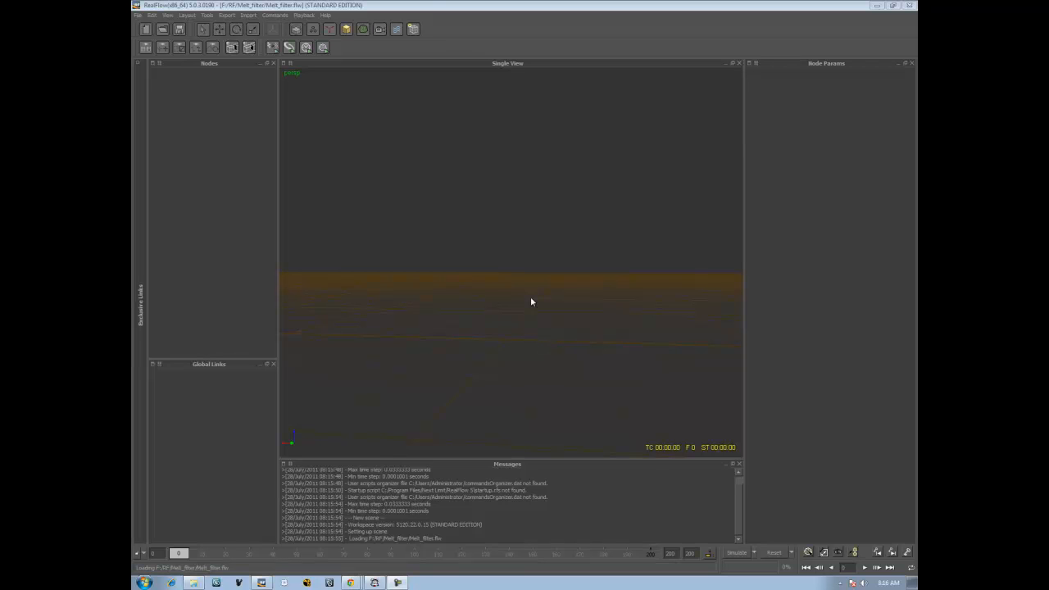
mouse_move(594, 105)
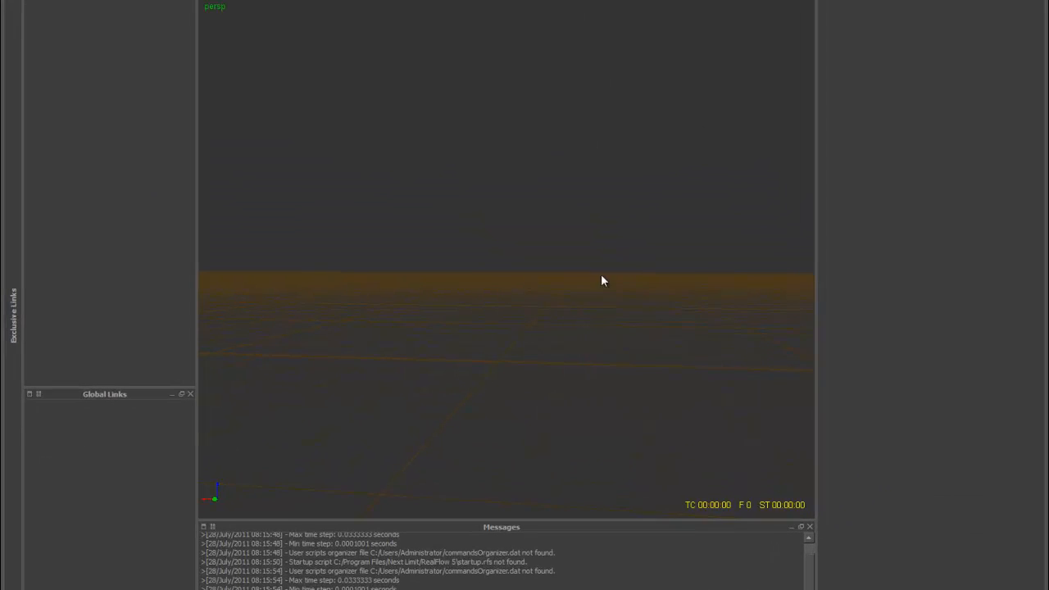
Add a plane, a Container emitter and a Fill Object emitter to the scene
left_click_drag(603, 281, 484, 308)
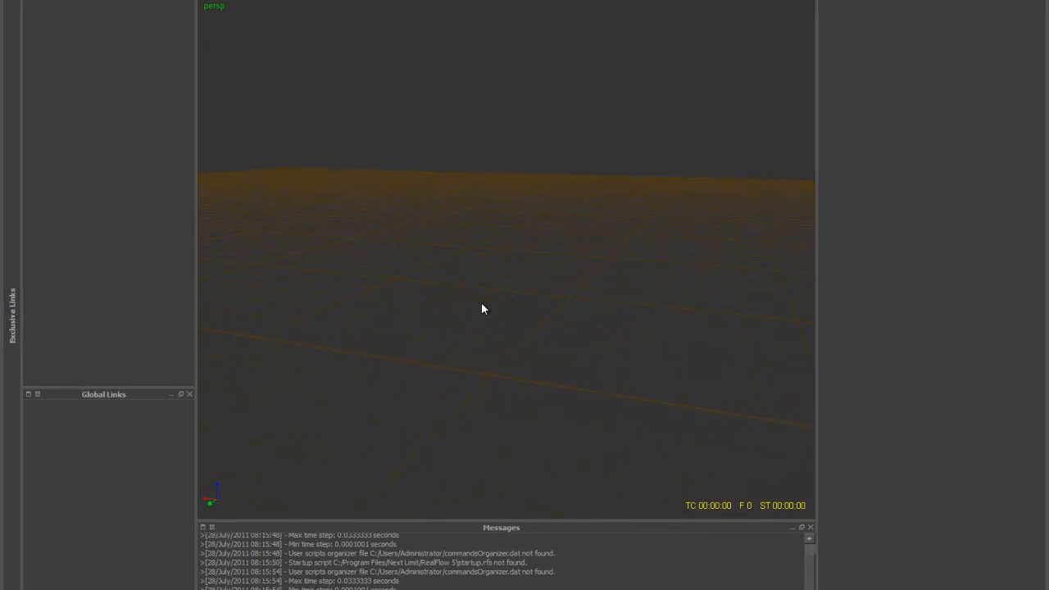
left_click_drag(484, 310, 527, 381)
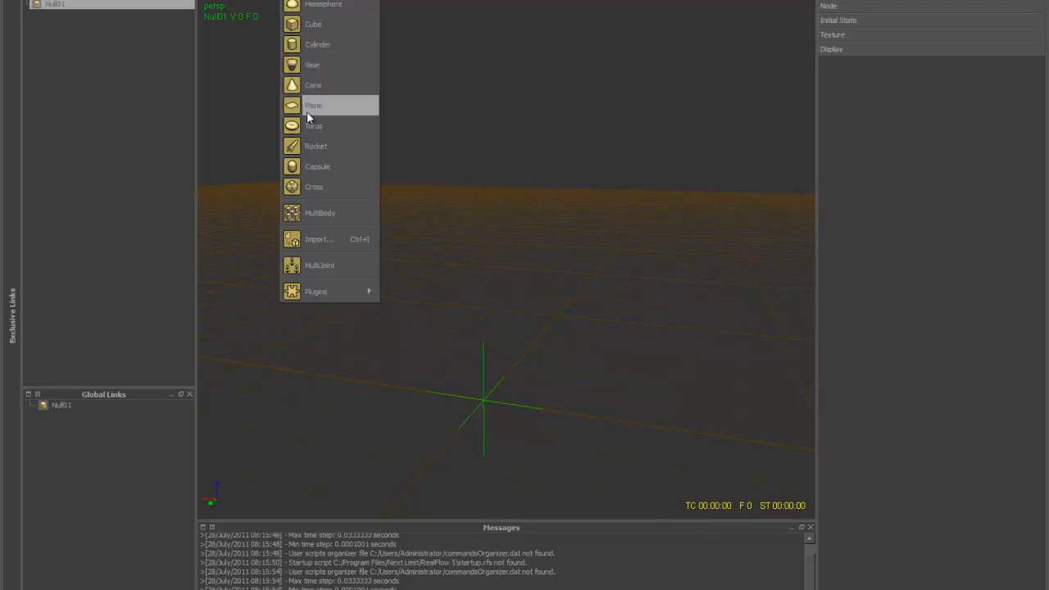
left_click(313, 105)
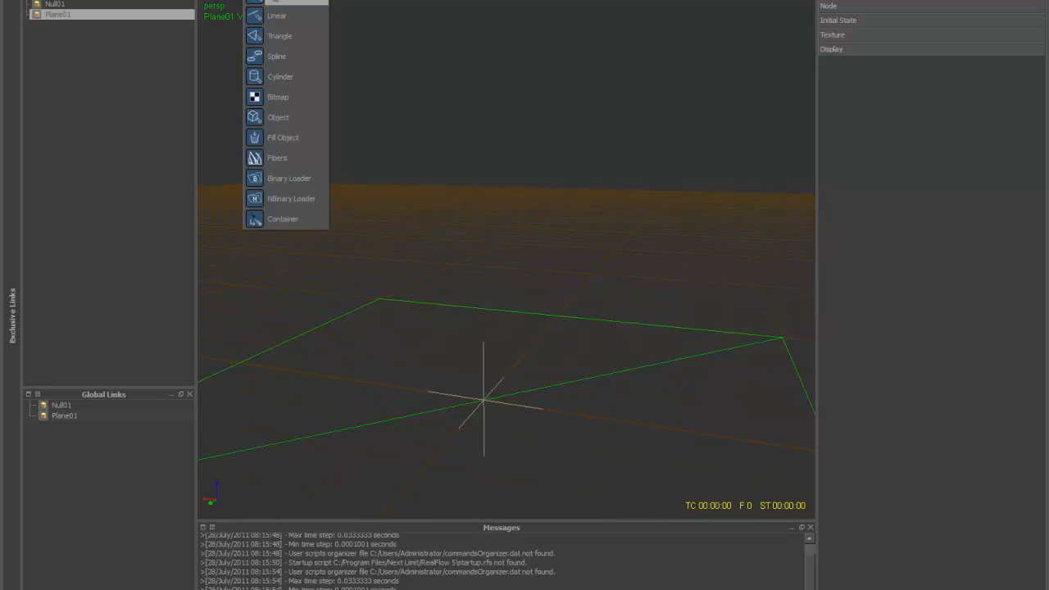
left_click(283, 218)
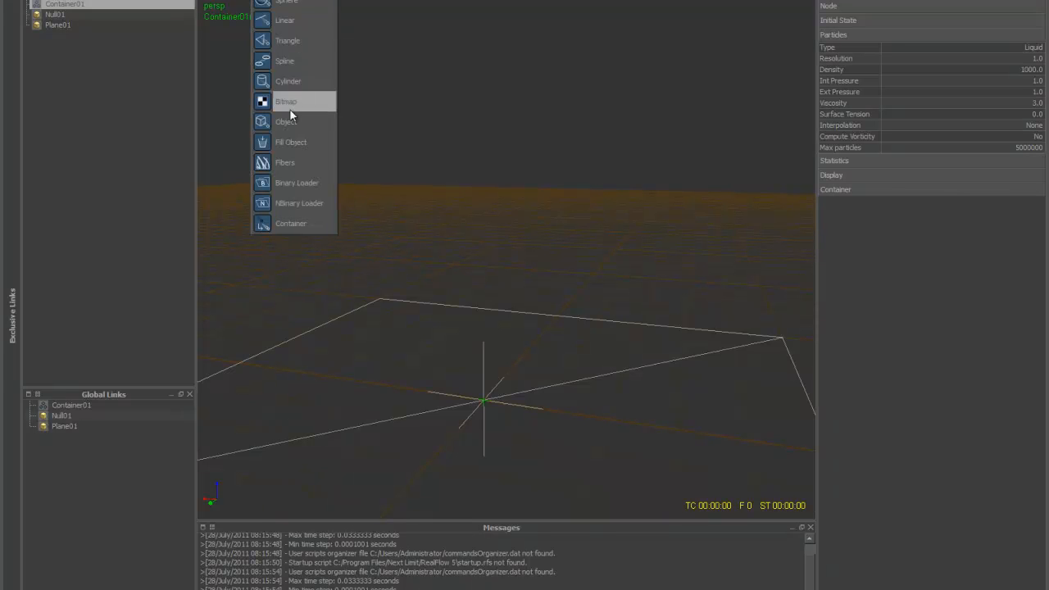
mouse_move(291, 142)
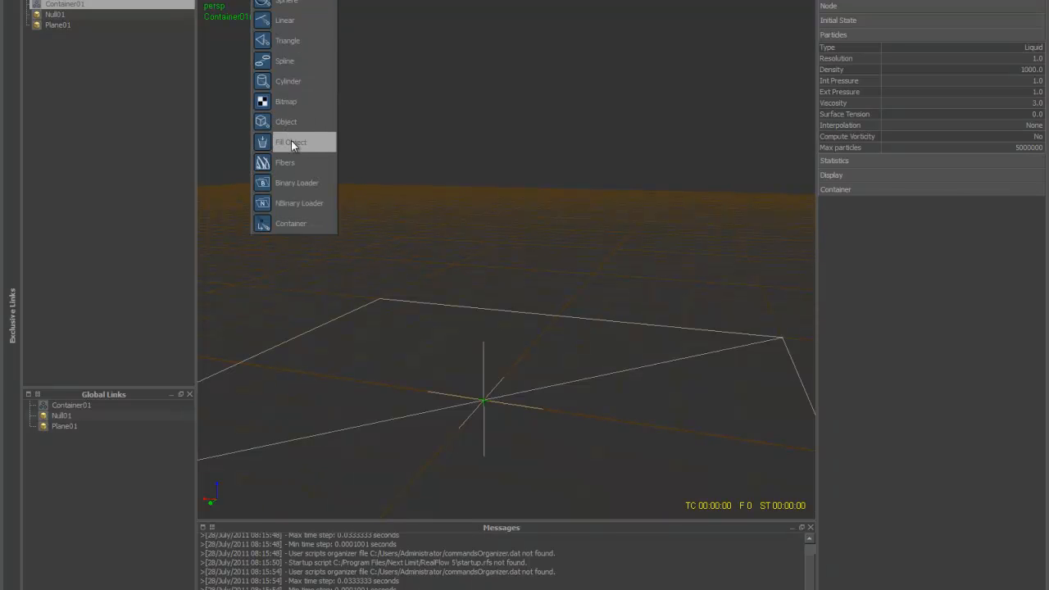
left_click(291, 142)
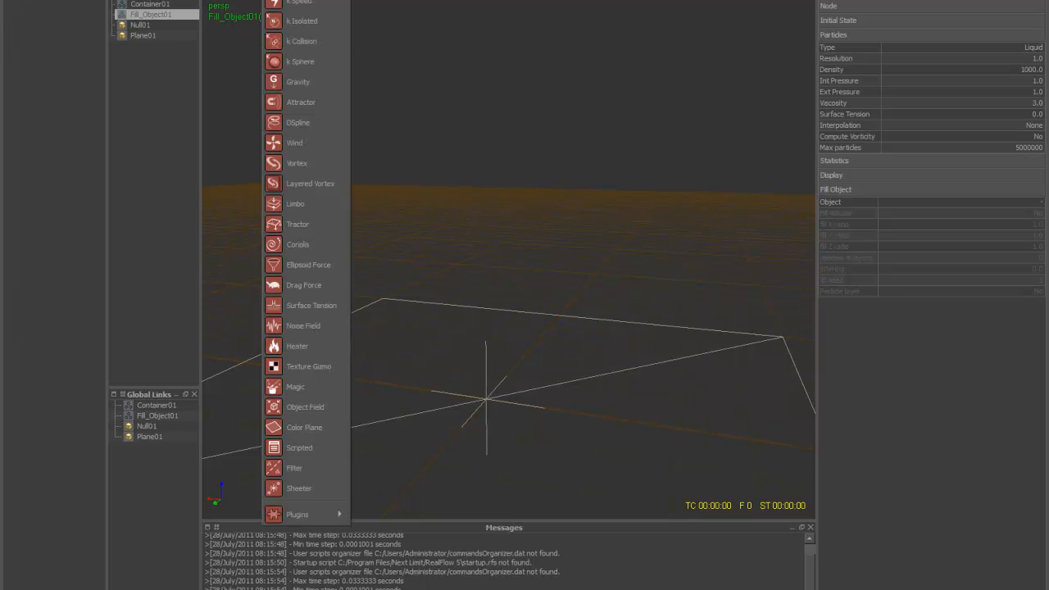
Add Gravity and Drag Force daemons plus a Rocket object
left_click(298, 81)
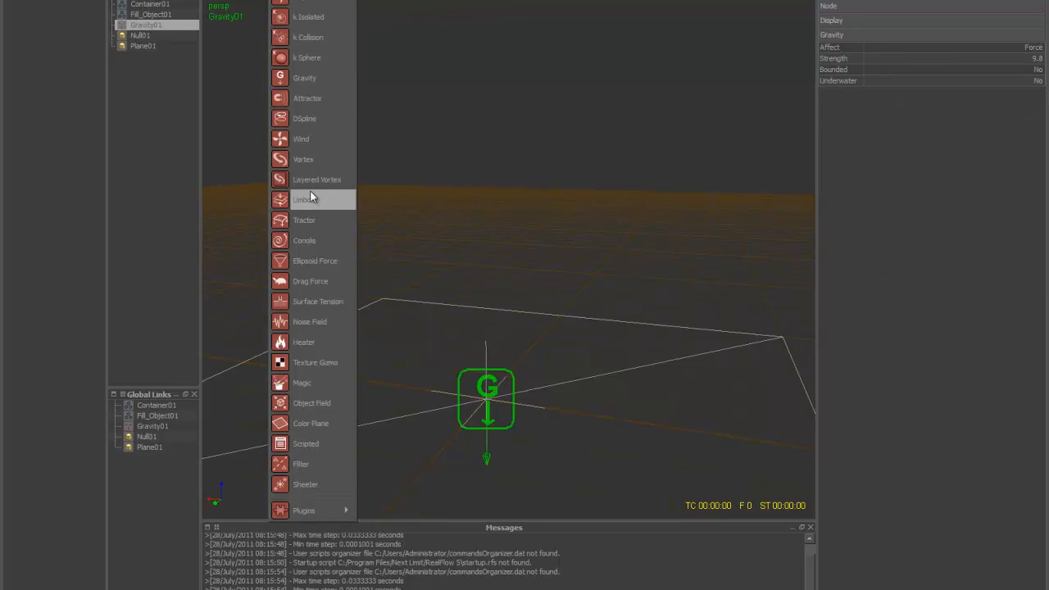
left_click(311, 281)
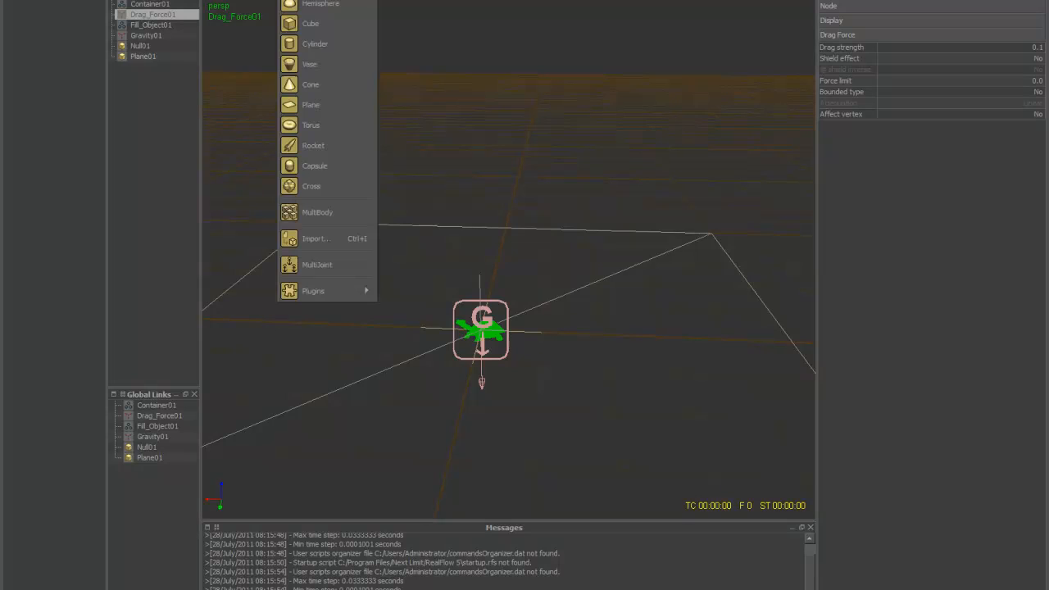
mouse_move(310, 125)
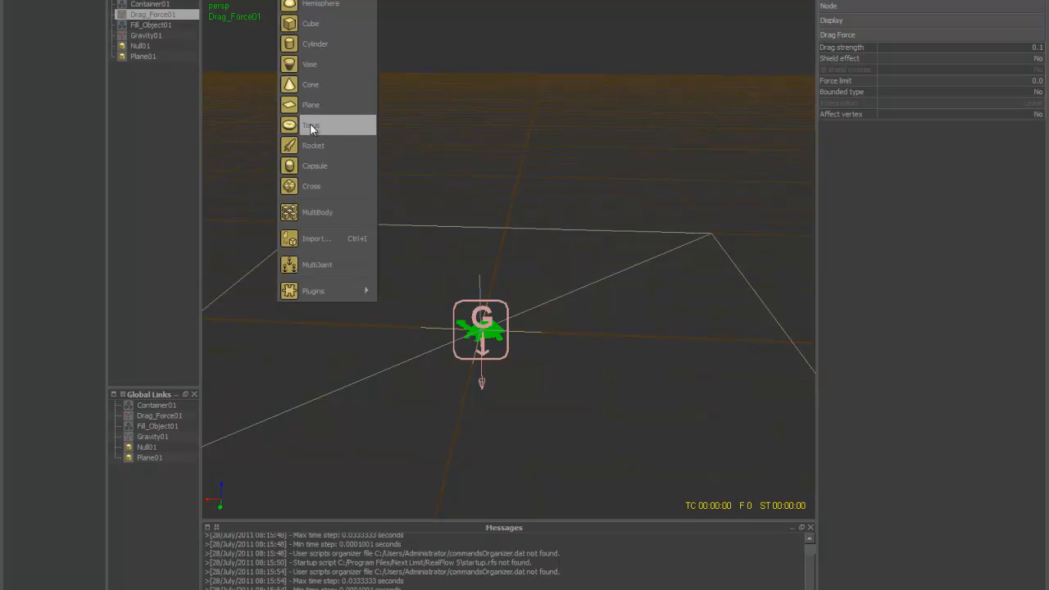
left_click(314, 145)
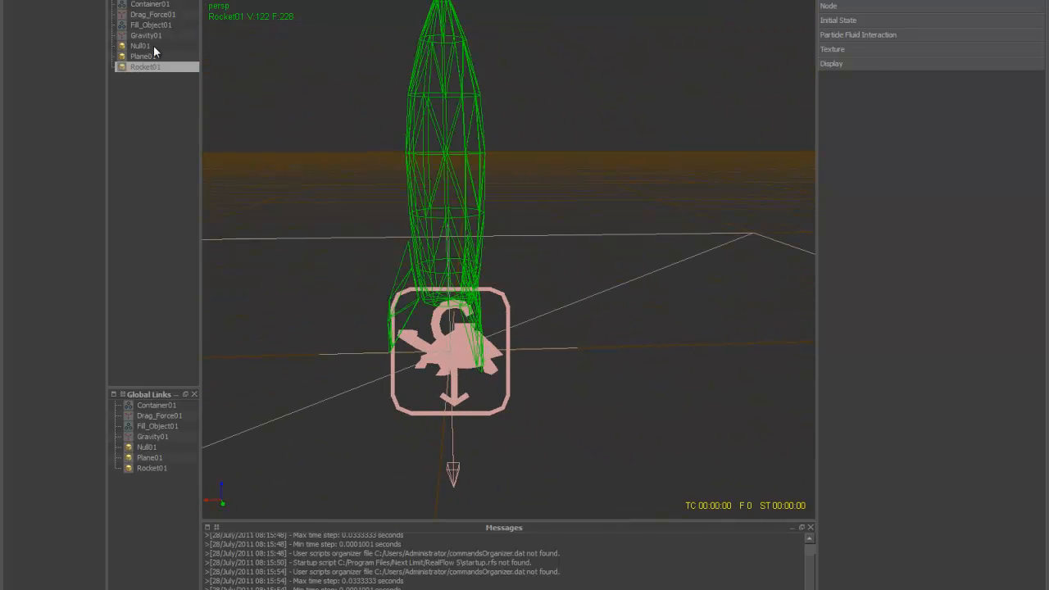
Make Fill_Object01 fill Rocket01's volume, raising resolution to about 11,000 particles
left_click(150, 25)
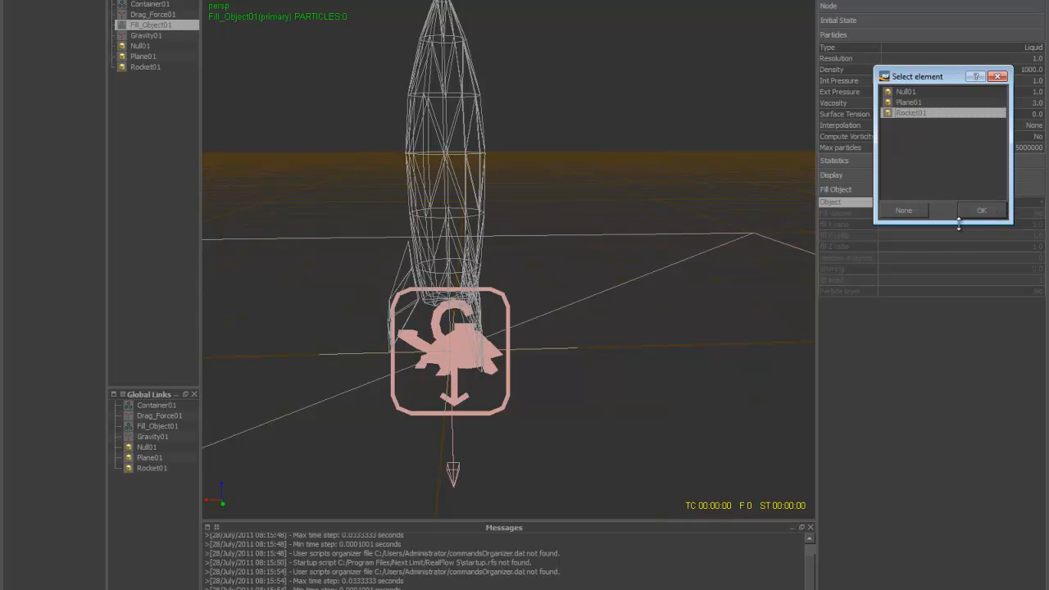
left_click(981, 210)
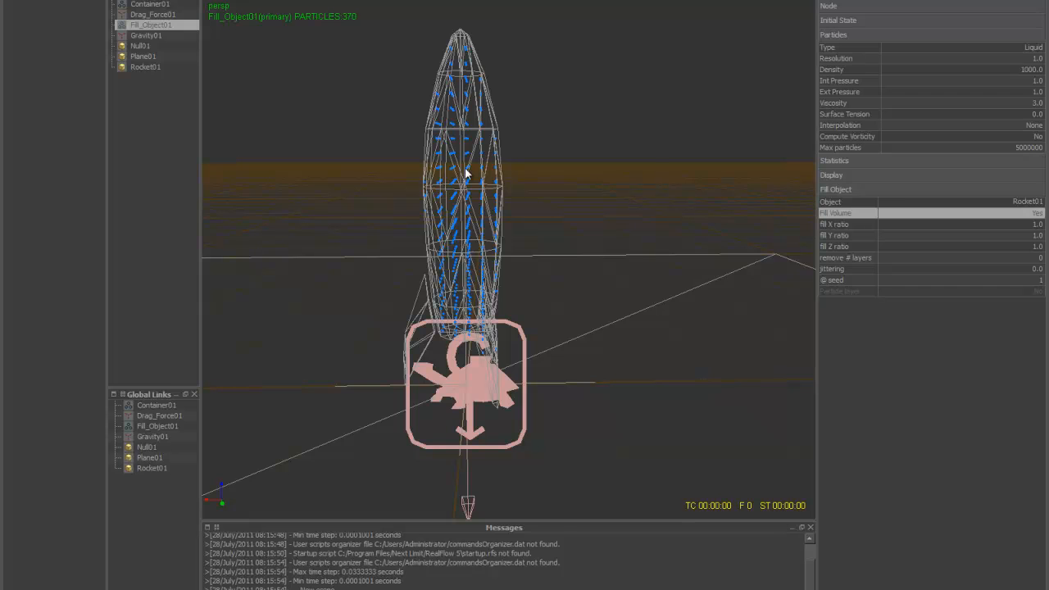
mouse_move(998, 69)
type("10")
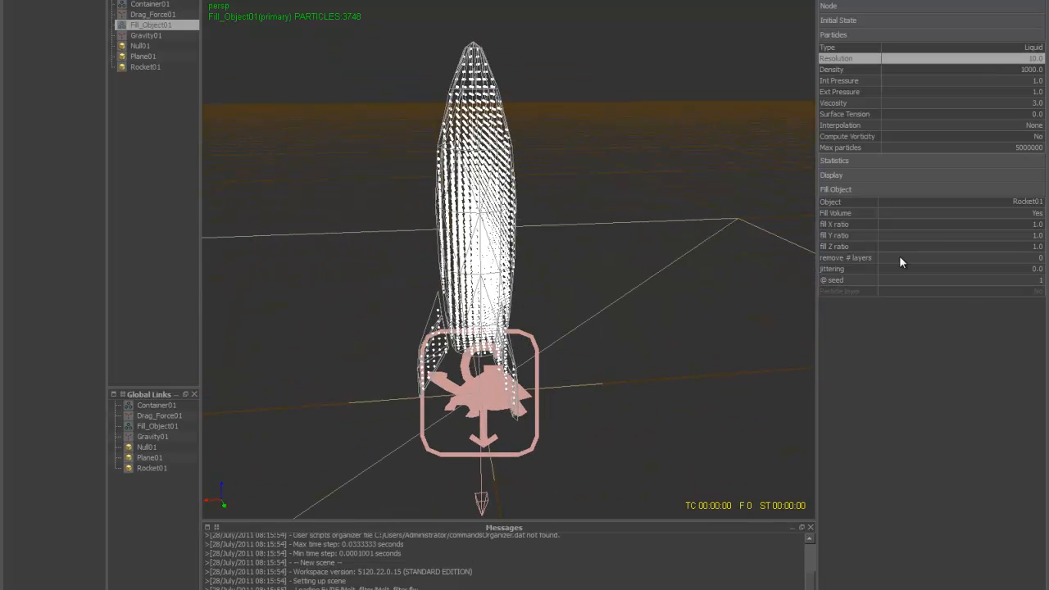
left_click(943, 59)
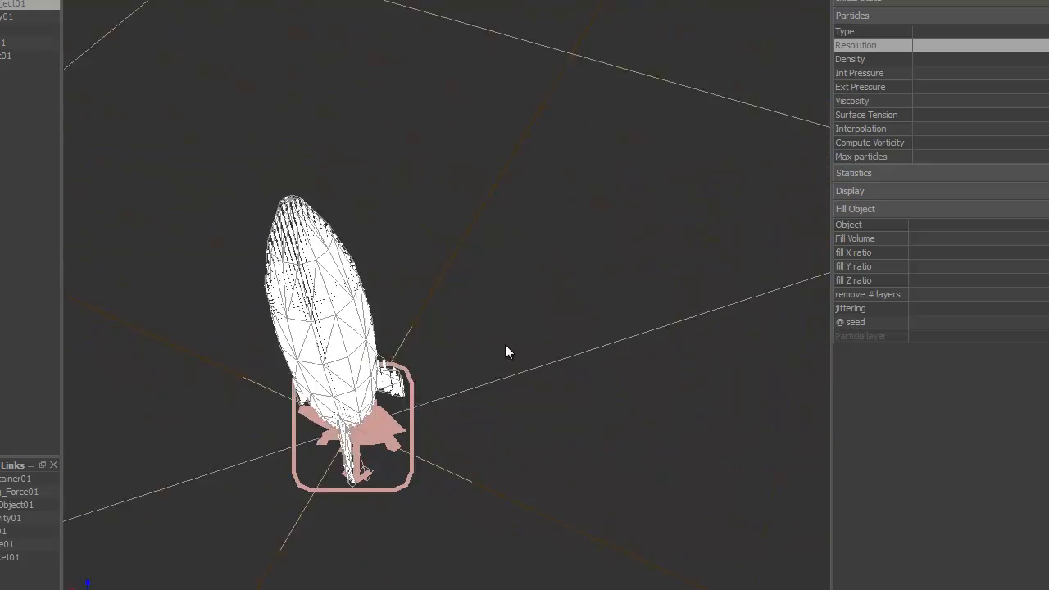
left_click_drag(508, 353, 713, 242)
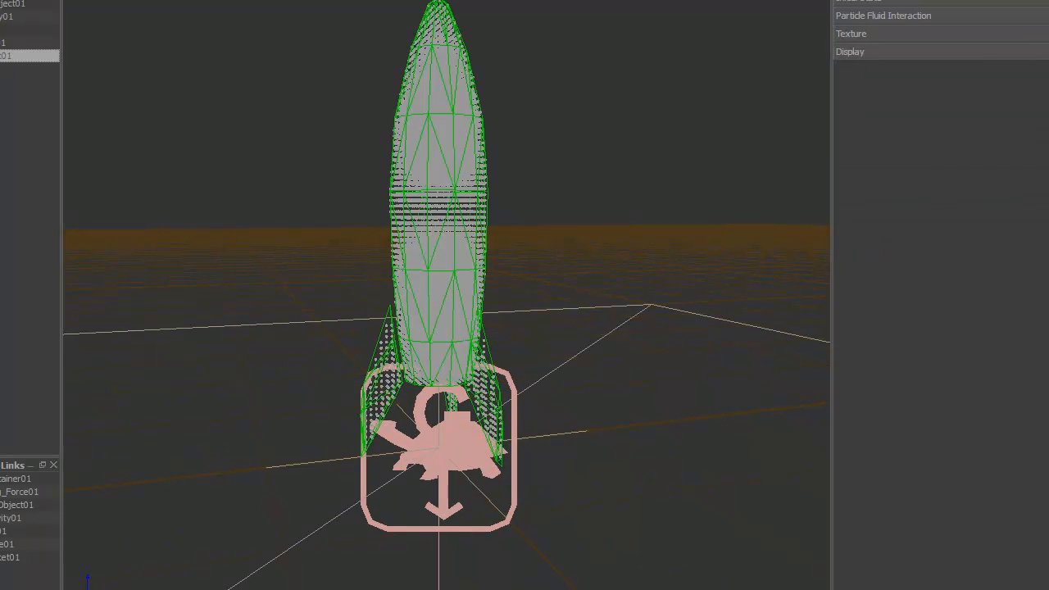
left_click(851, 52)
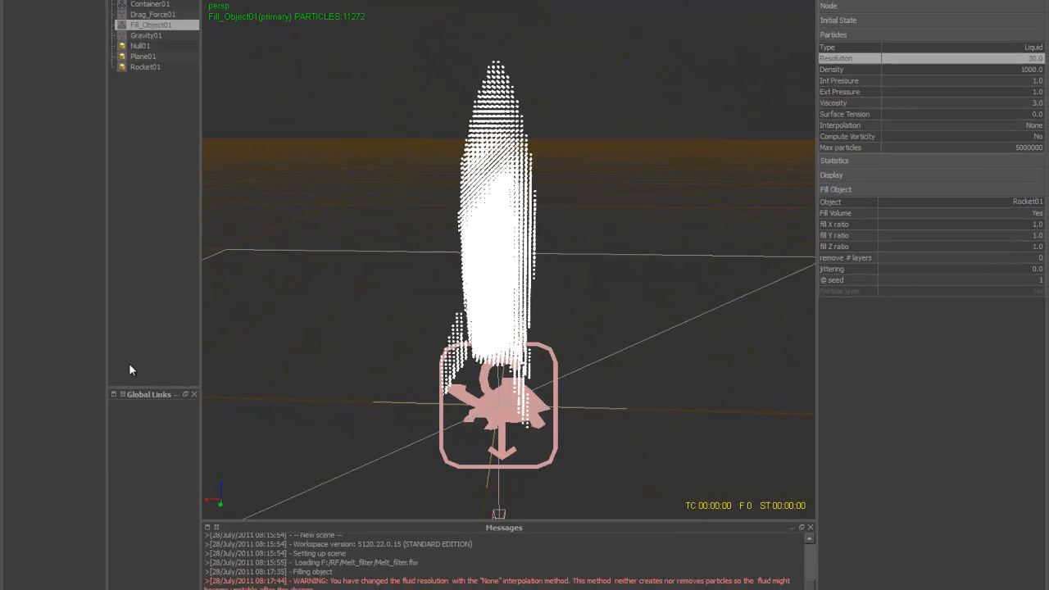
Add Container01 and Fill_Object01 to Exclusive Links, linking Gravity01, Drag_Force01 and Plane01 to Container01
left_click(150, 5)
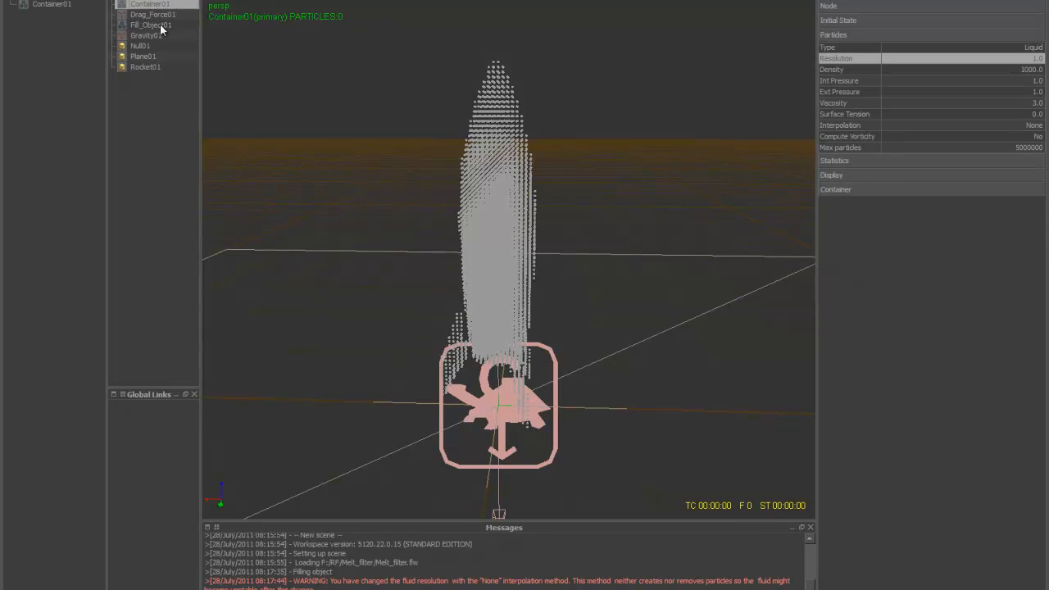
left_click(150, 25)
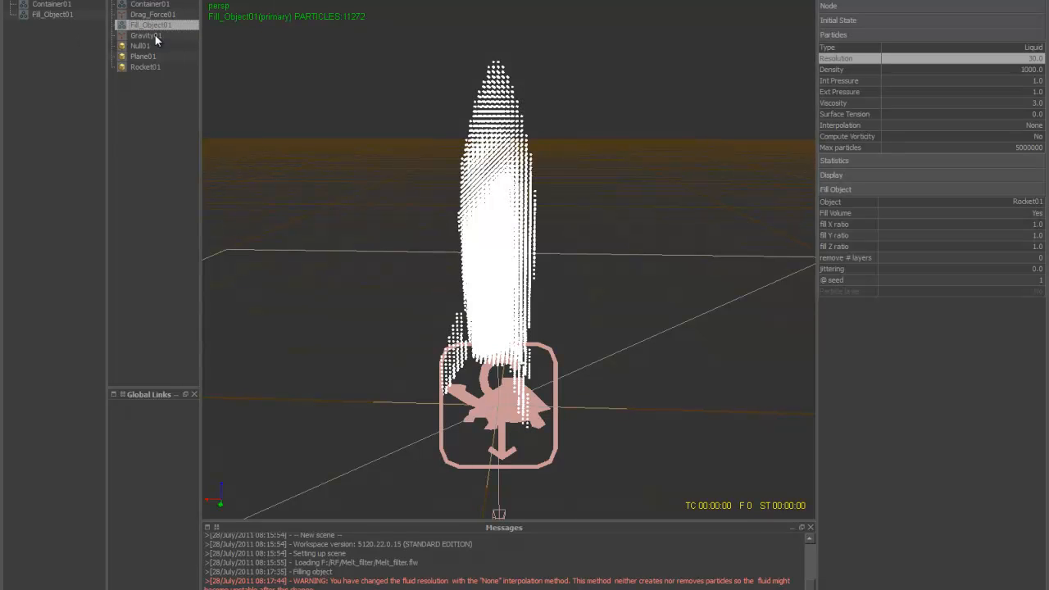
left_click(146, 36)
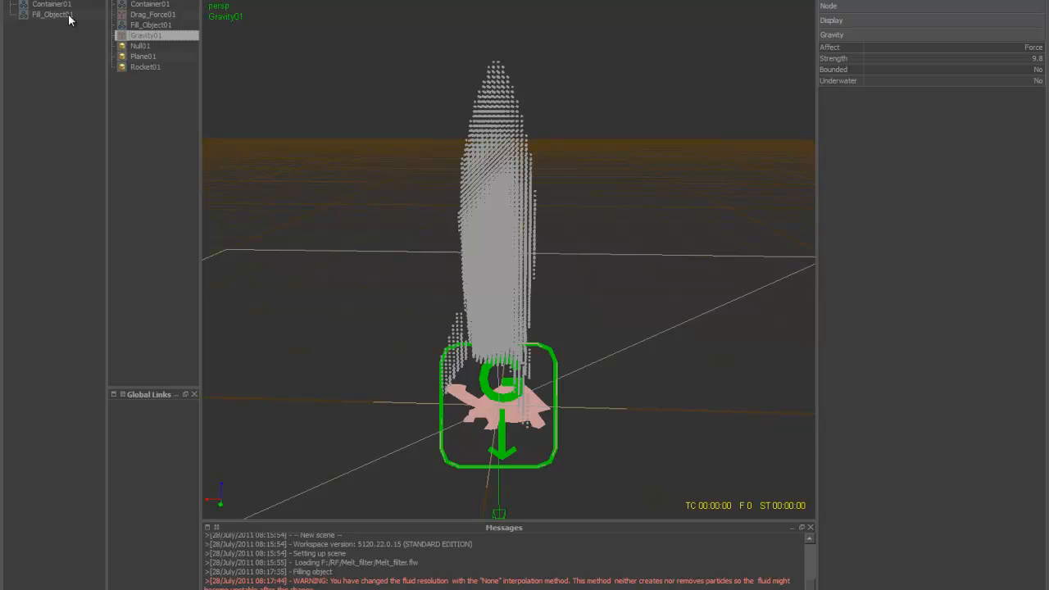
mouse_move(150, 36)
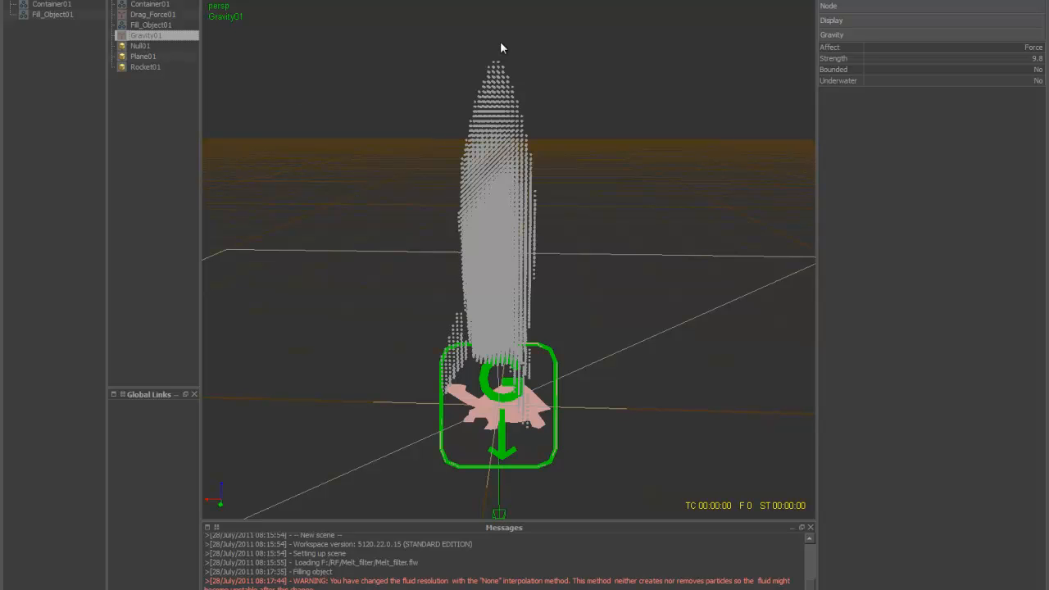
mouse_move(136, 15)
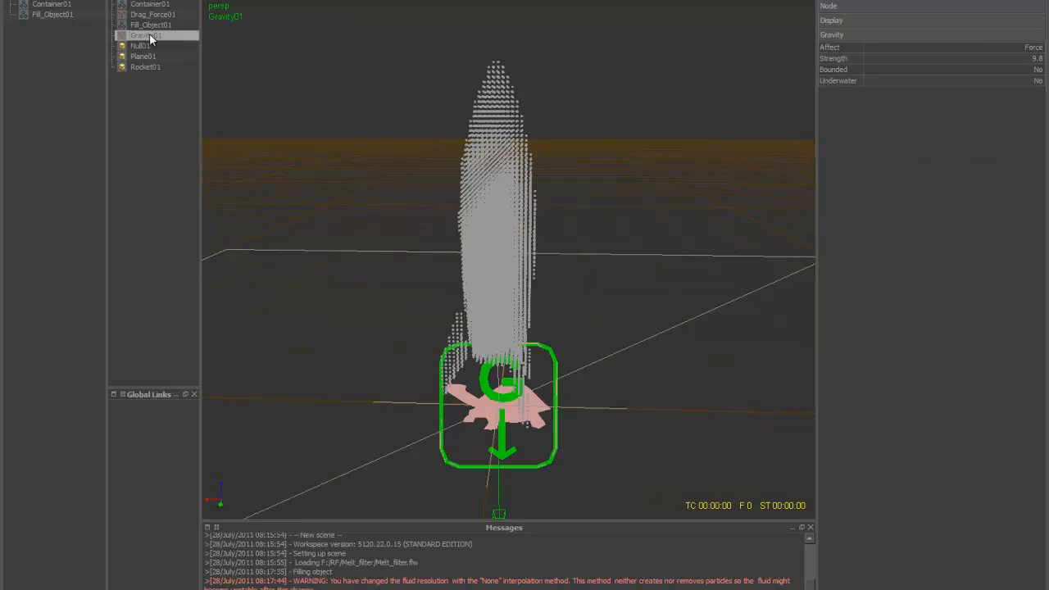
left_click(152, 15)
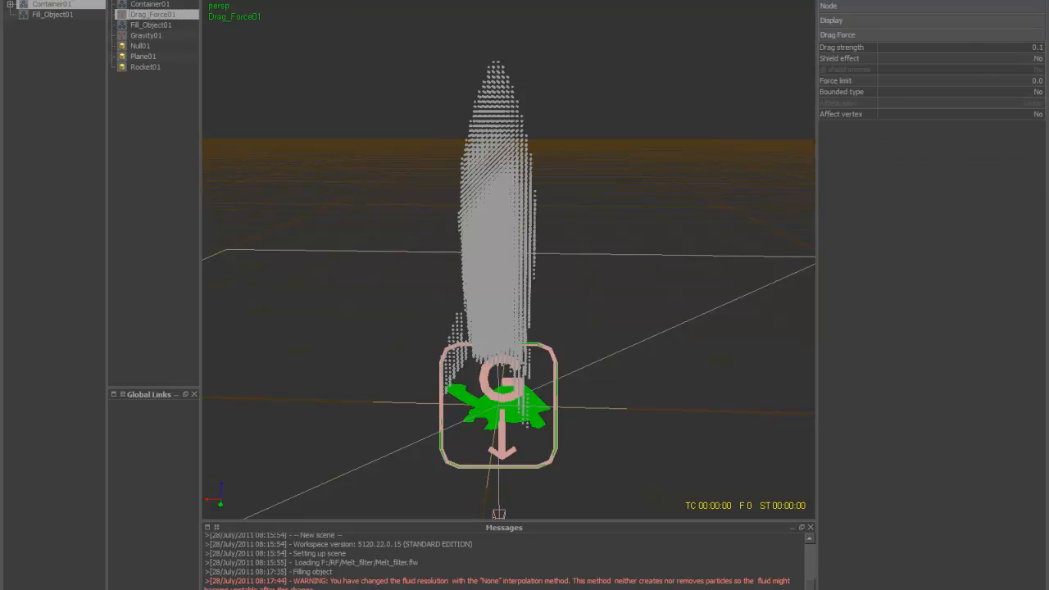
left_click(142, 56)
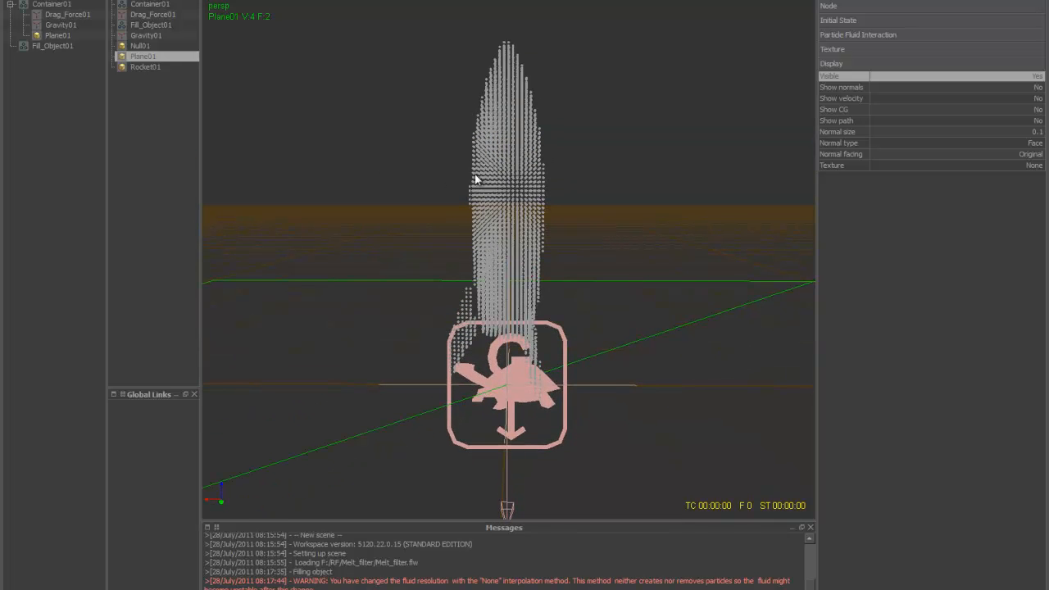
Place Null01 above the rocket's nose and bring up the daemon creation list
left_click(139, 45)
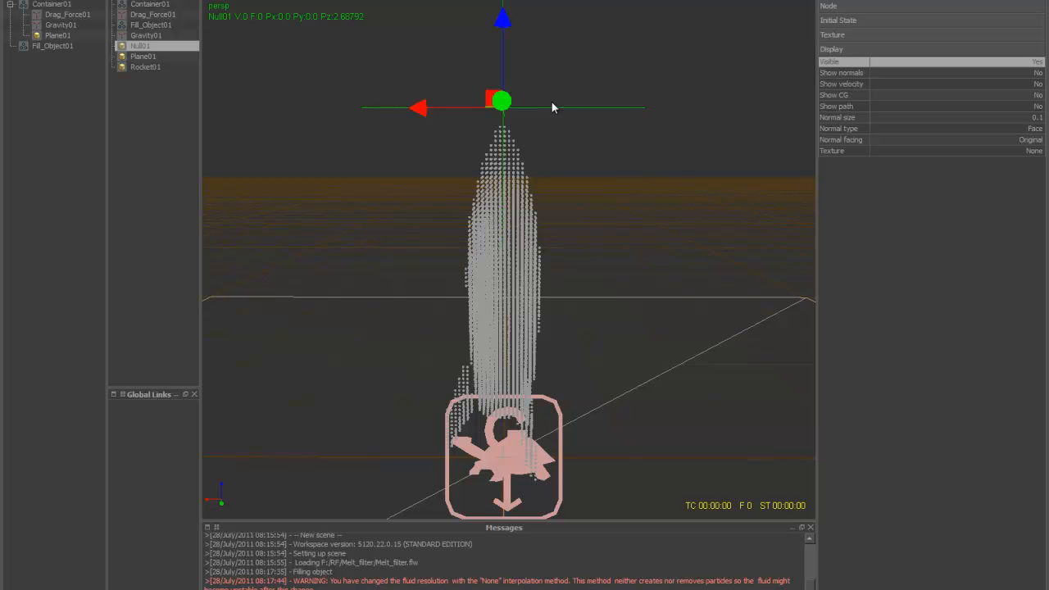
left_click_drag(553, 106, 496, 221)
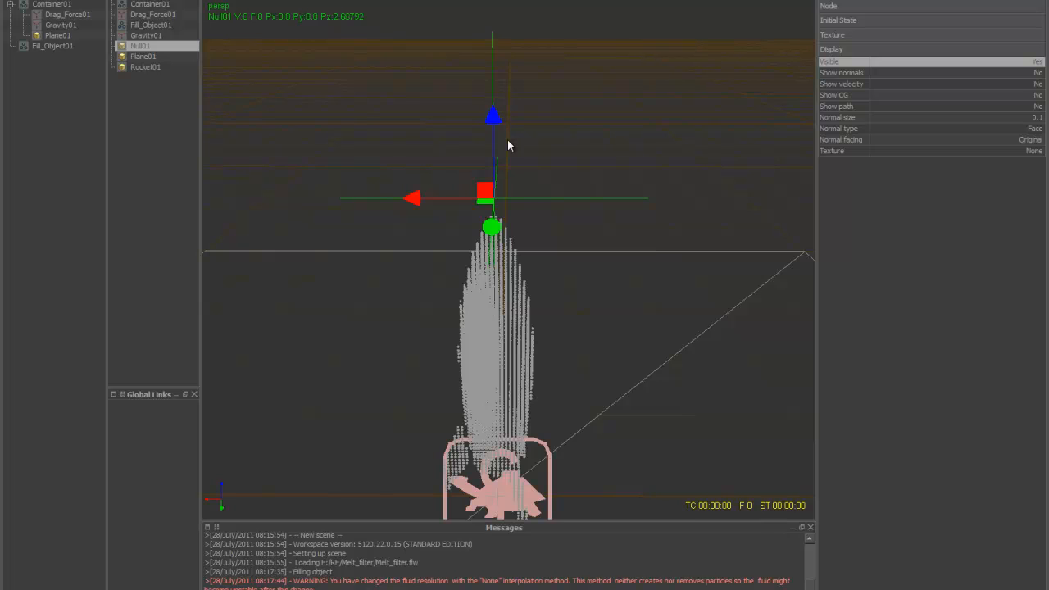
left_click(151, 25)
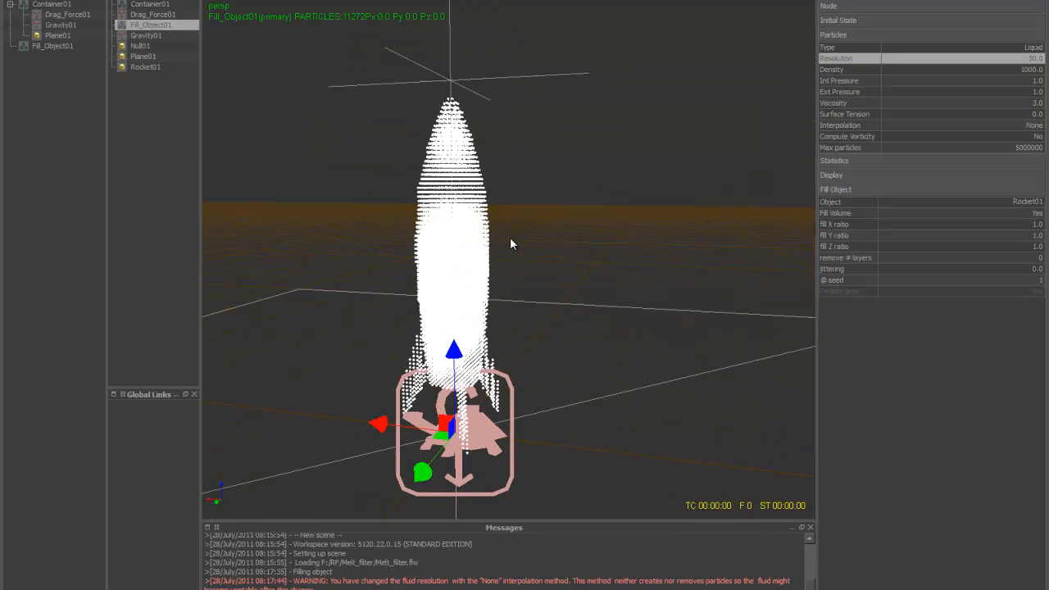
left_click(141, 45)
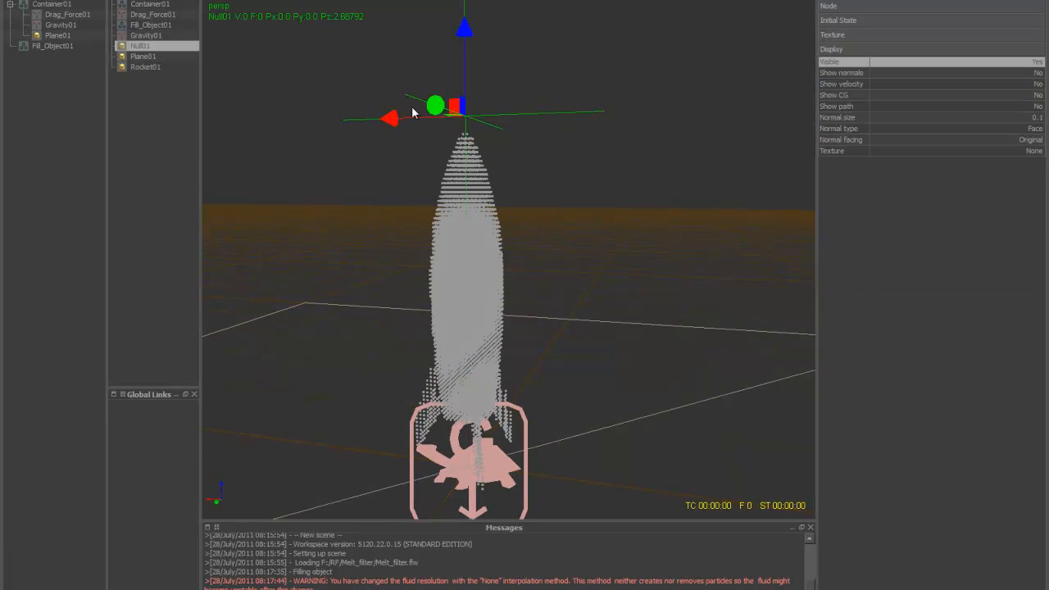
left_click(151, 25)
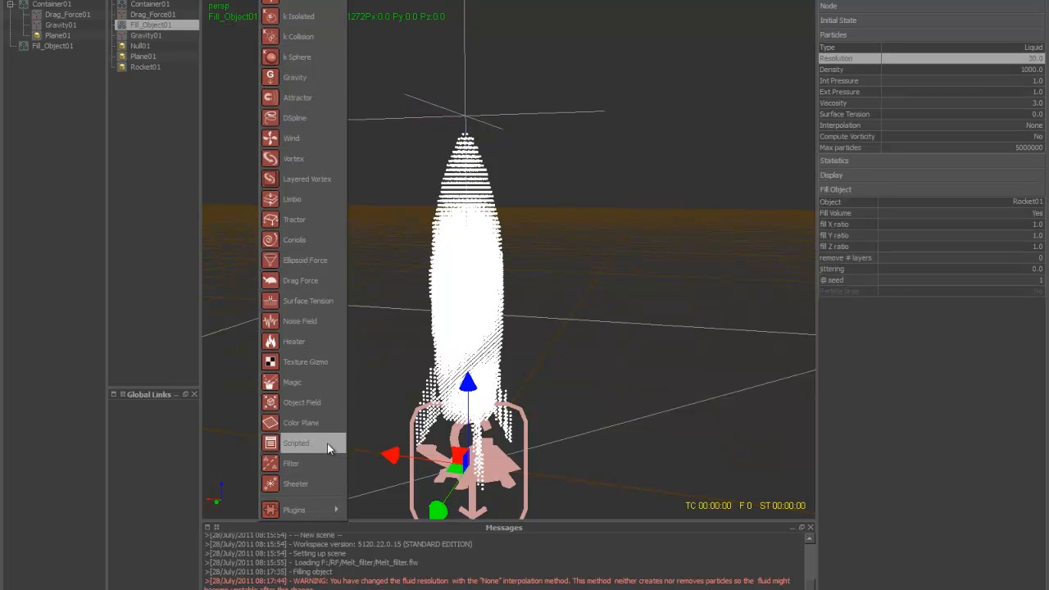
Add Filter01 with Container01 as true target and Position Z as the attribute
left_click(290, 464)
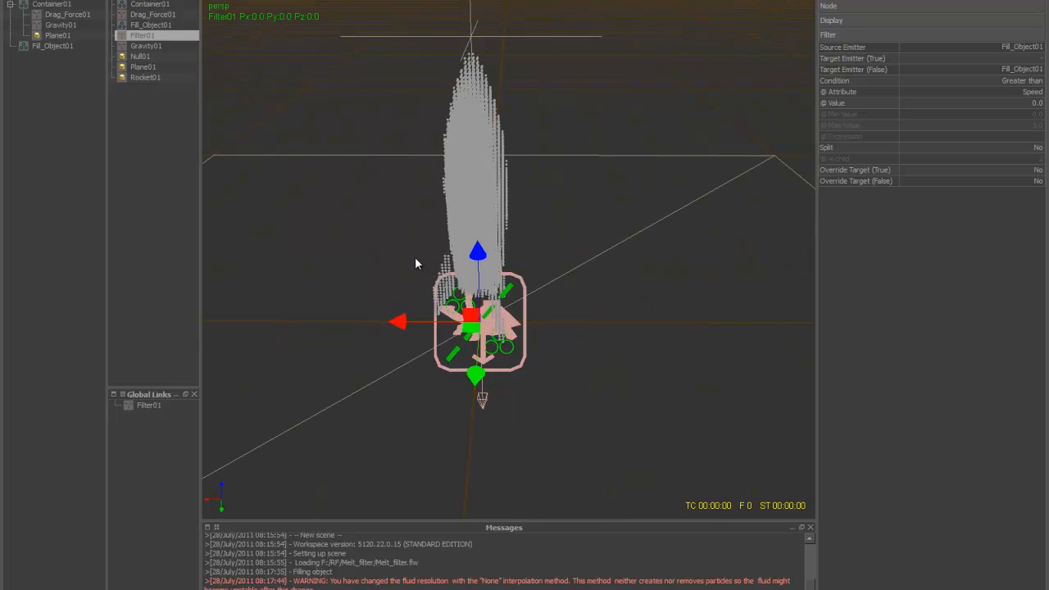
mouse_move(970, 52)
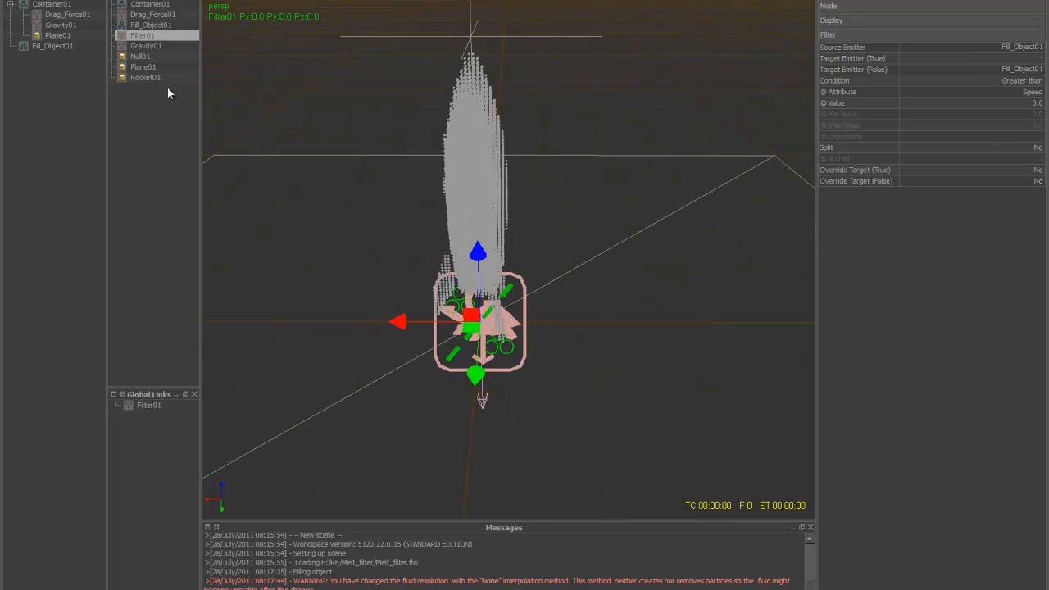
left_click(151, 25)
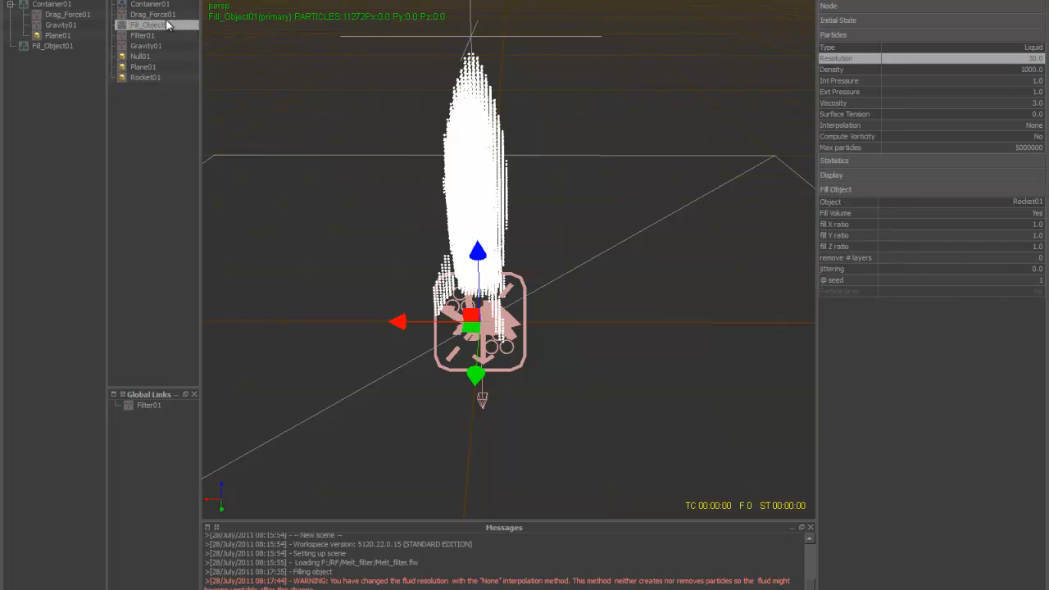
left_click(143, 36)
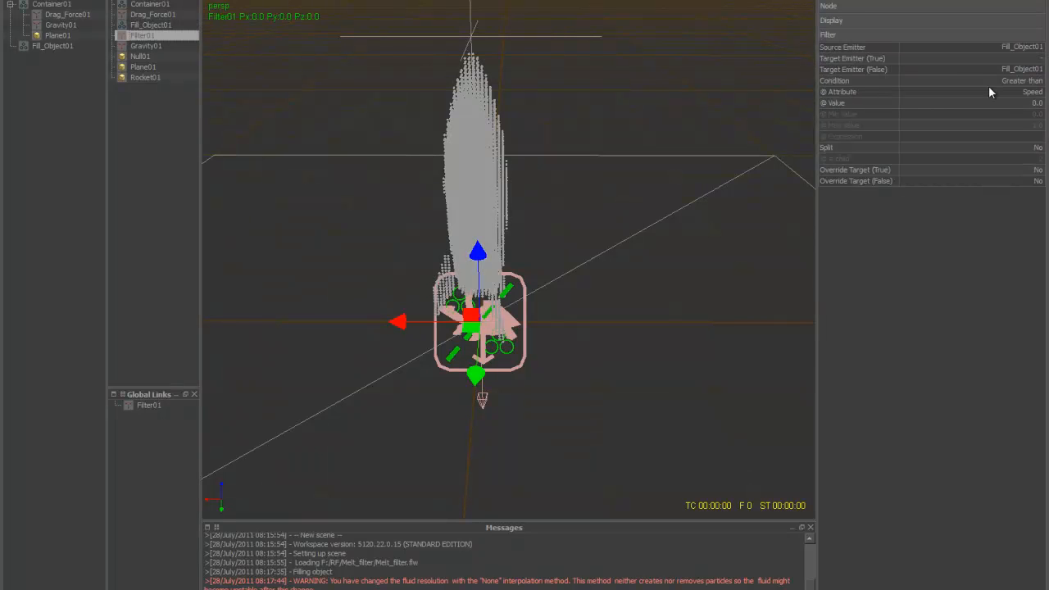
mouse_move(937, 69)
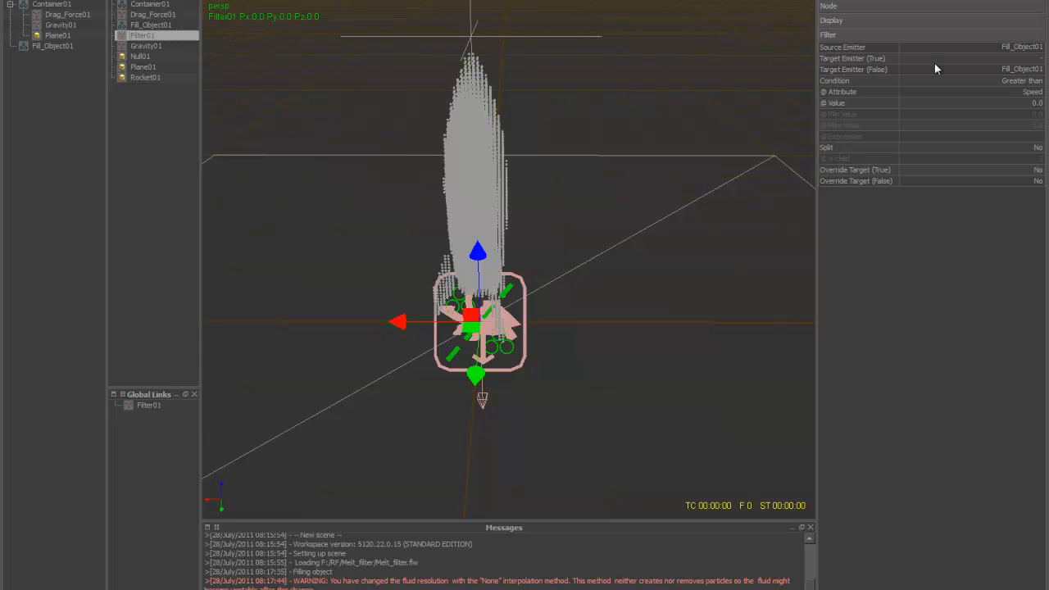
mouse_move(1015, 66)
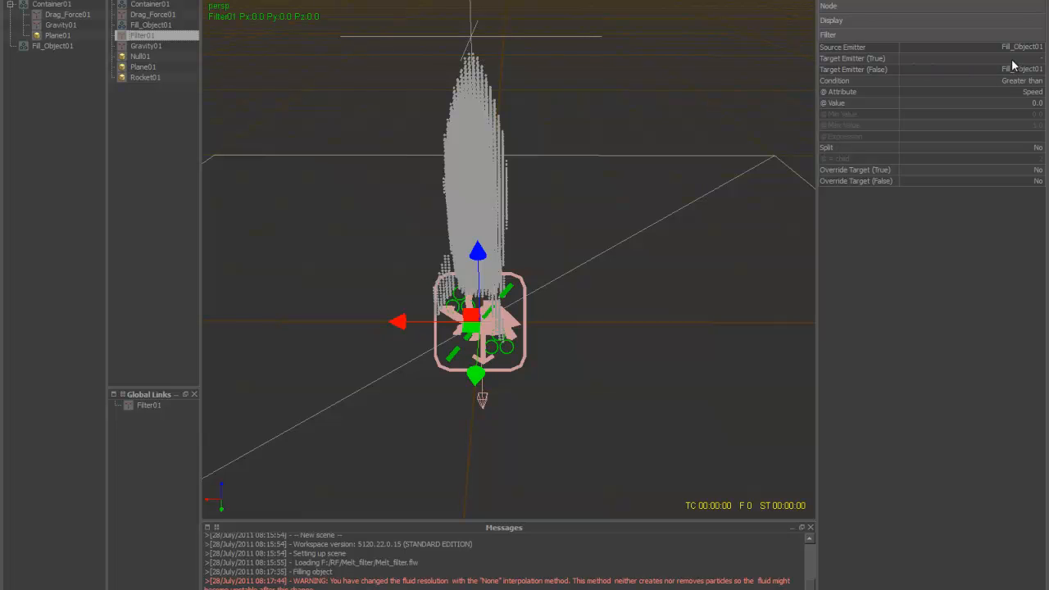
mouse_move(1017, 67)
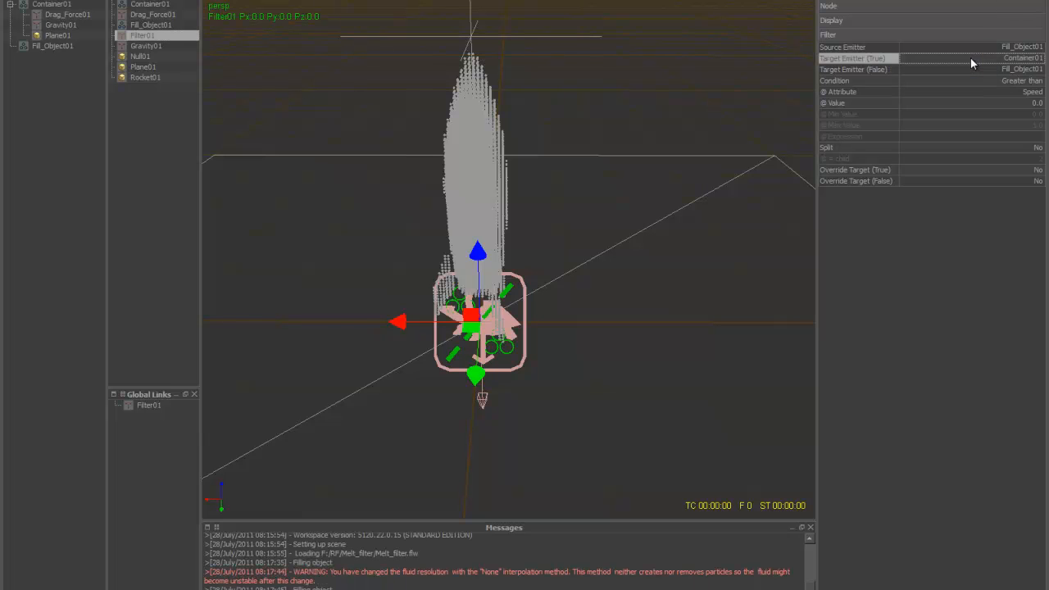
mouse_move(857, 85)
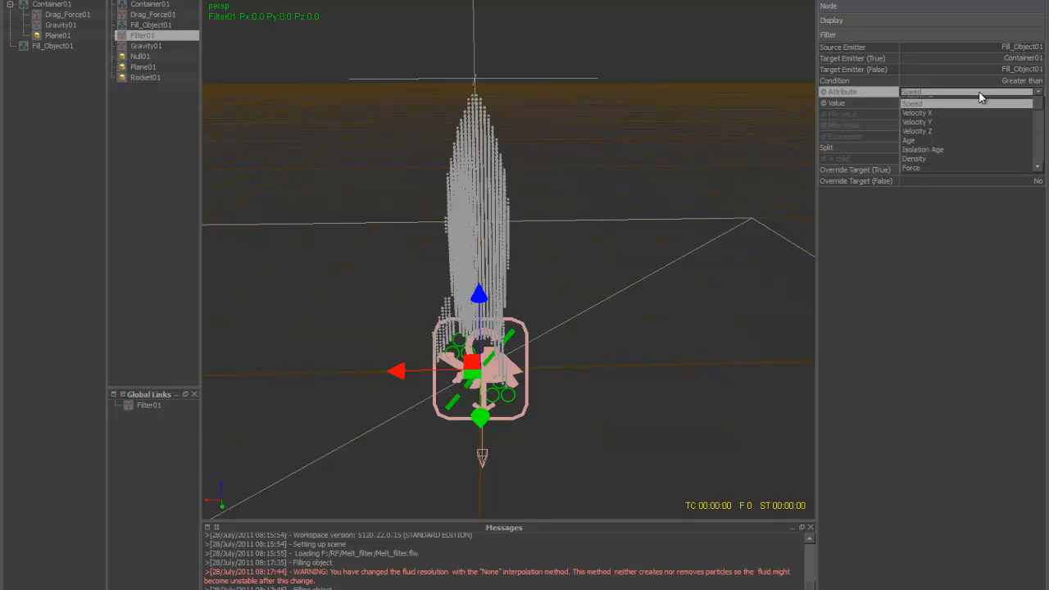
left_click(968, 92)
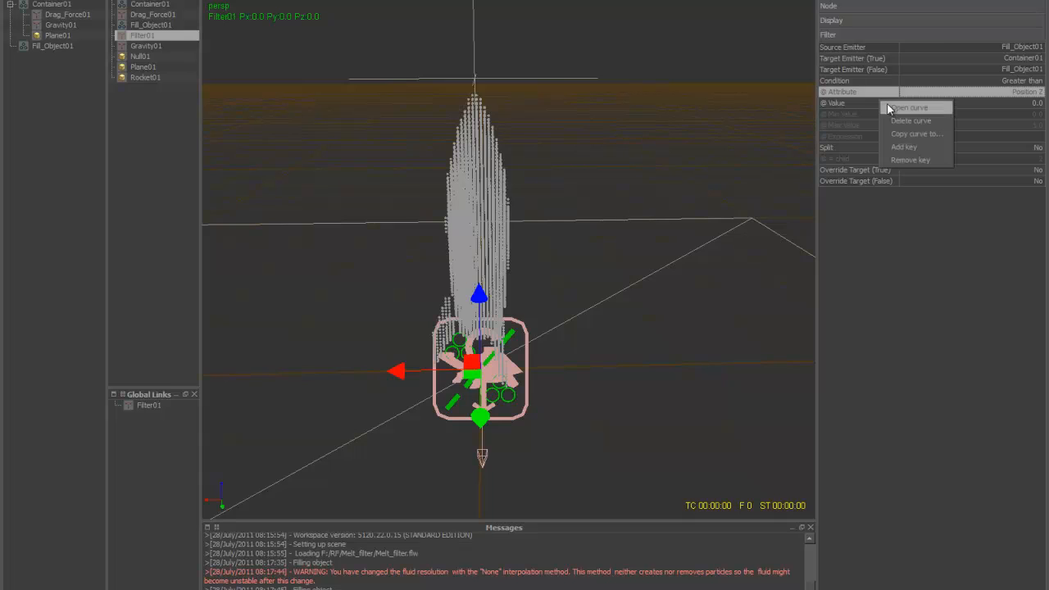
Open the animation curve for Filter01's Value parameter
left_click(911, 108)
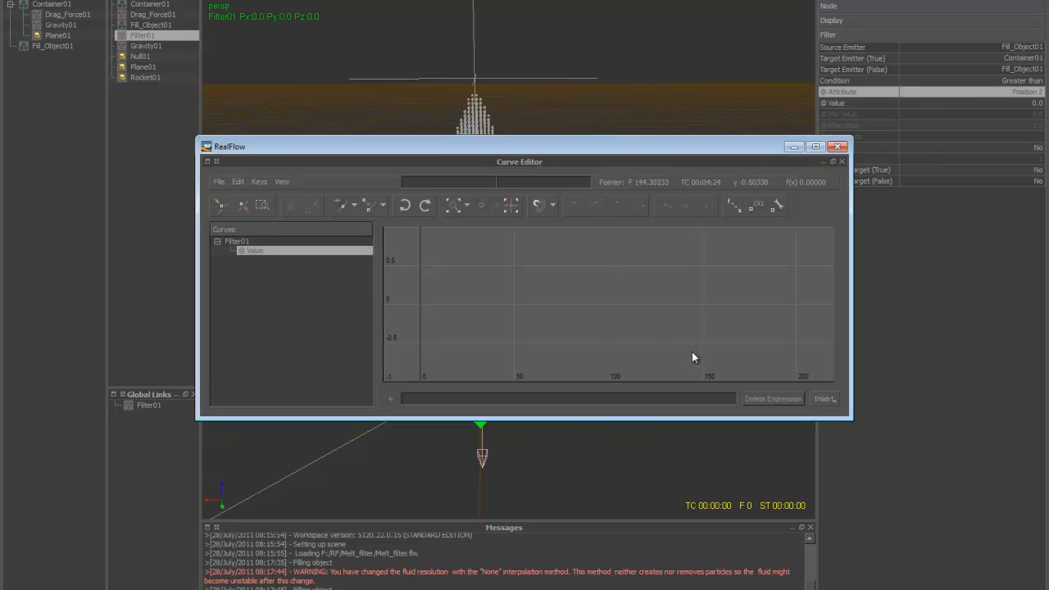
left_click(824, 398)
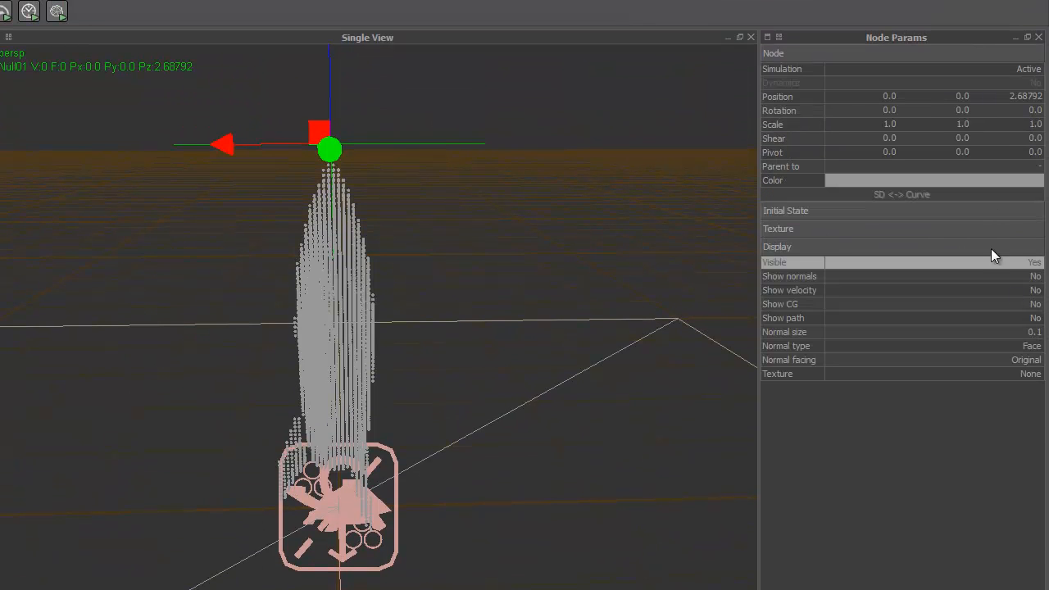
Key Null01's position at frame 0 and its lowered height at frame 120
right_click(1025, 96)
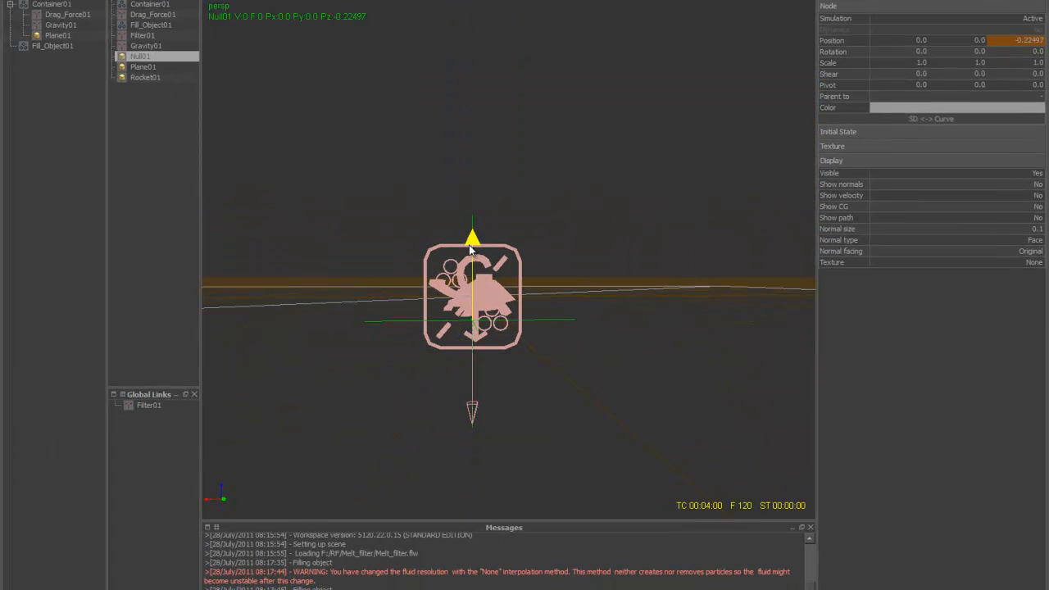
right_click(1029, 39)
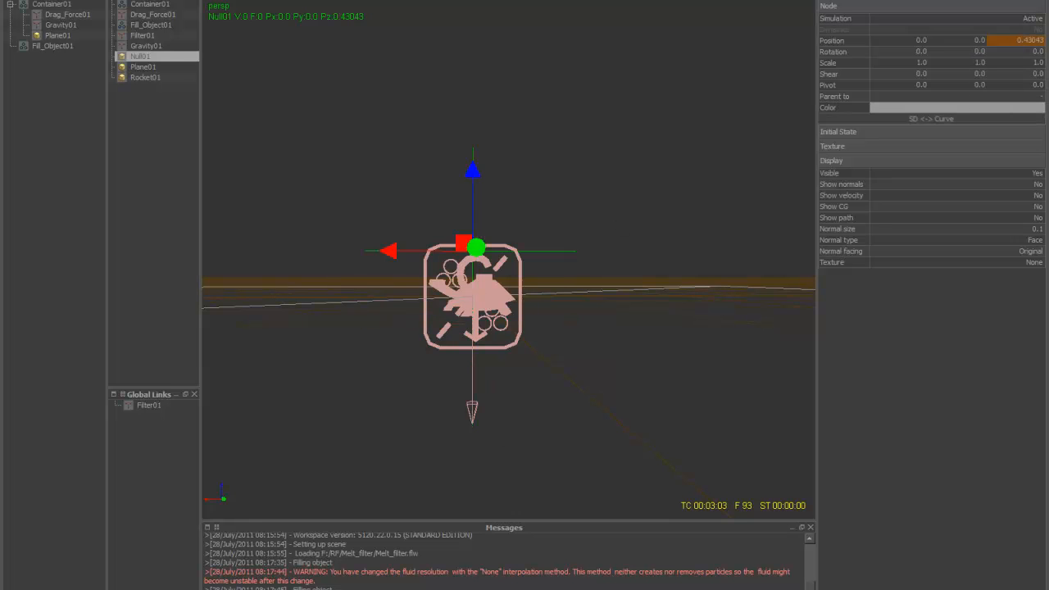
left_click(142, 35)
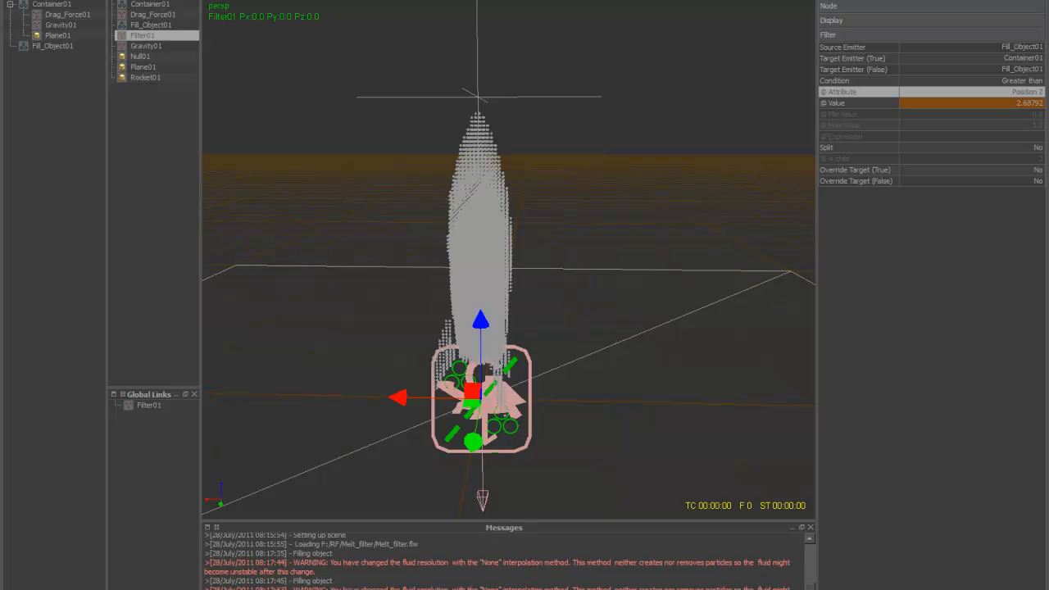
mouse_move(150, 11)
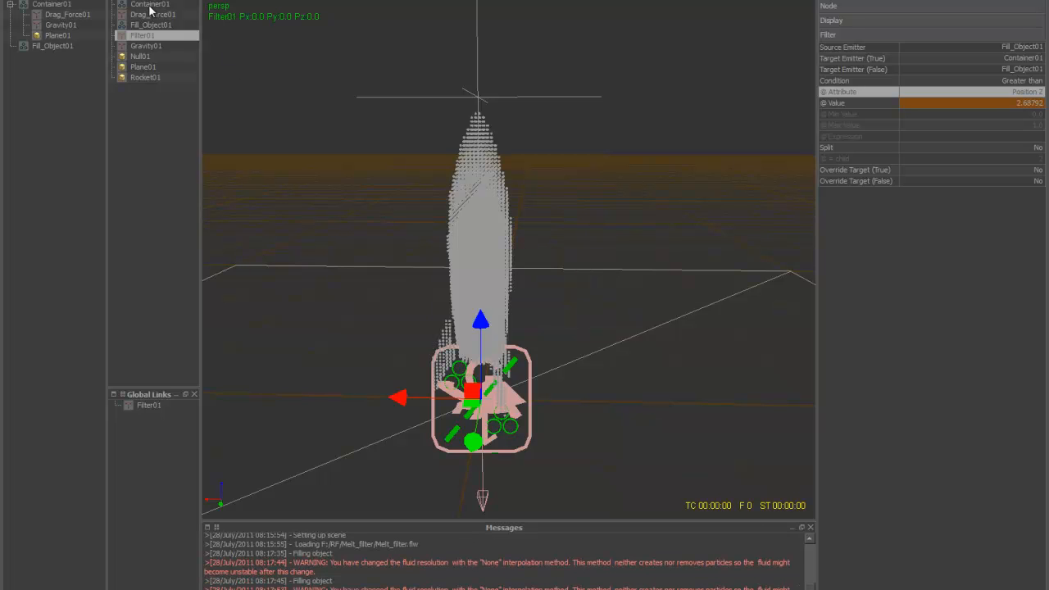
left_click(151, 25)
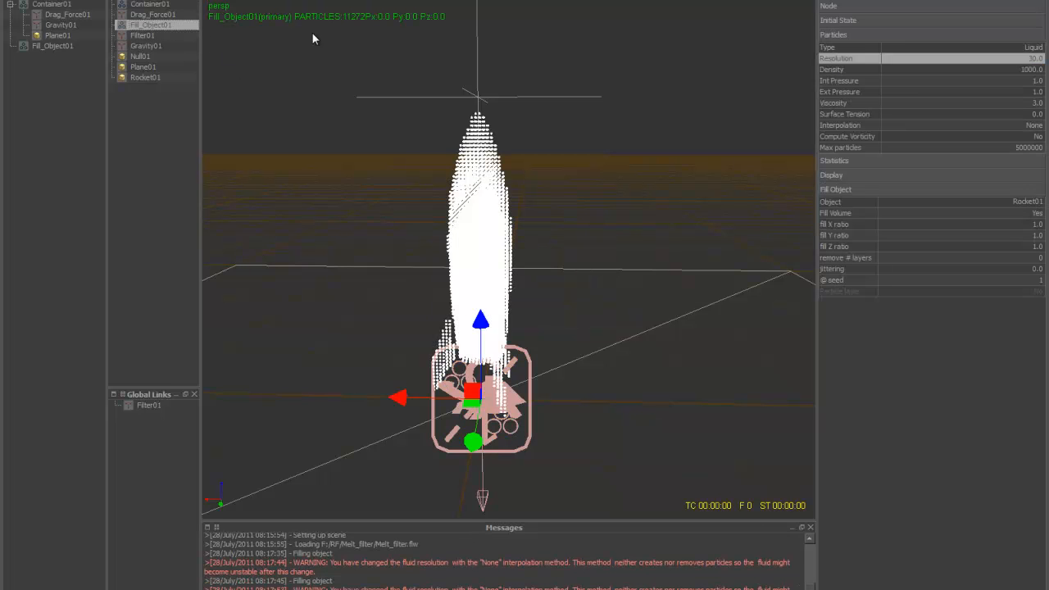
left_click(150, 4)
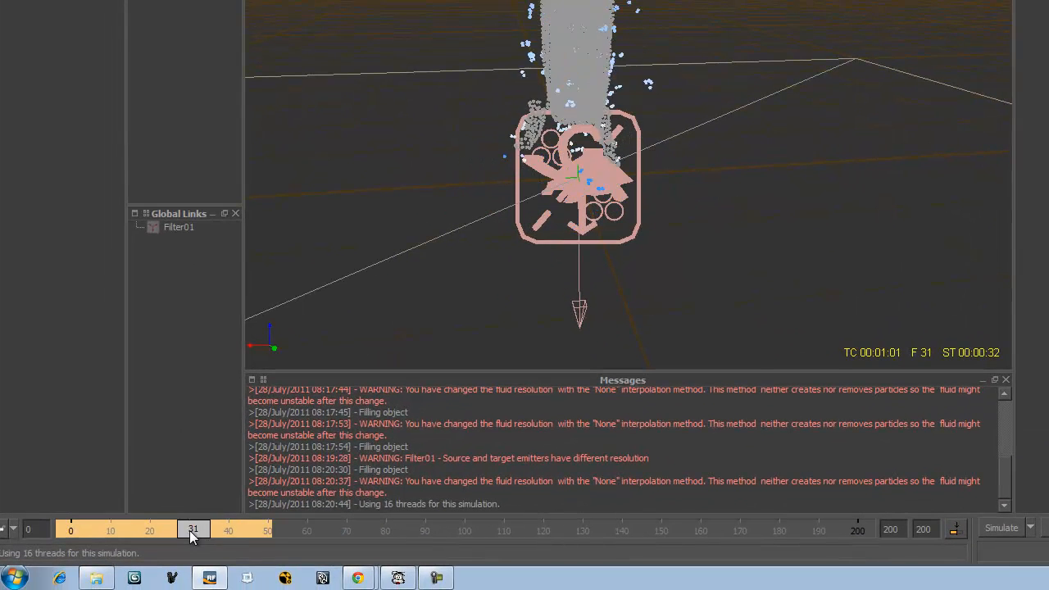
Scrub the timeline to review the rocket's liquid melting into the container
left_click_drag(192, 529, 164, 529)
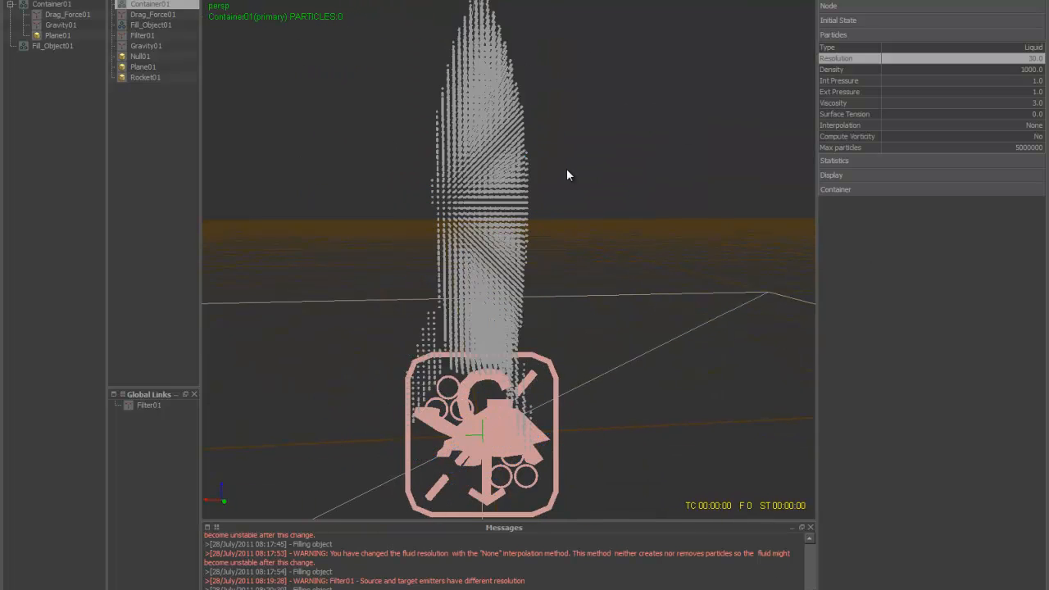
Set Fill_Object01's Fill Object jittering to 1.0
left_click(151, 24)
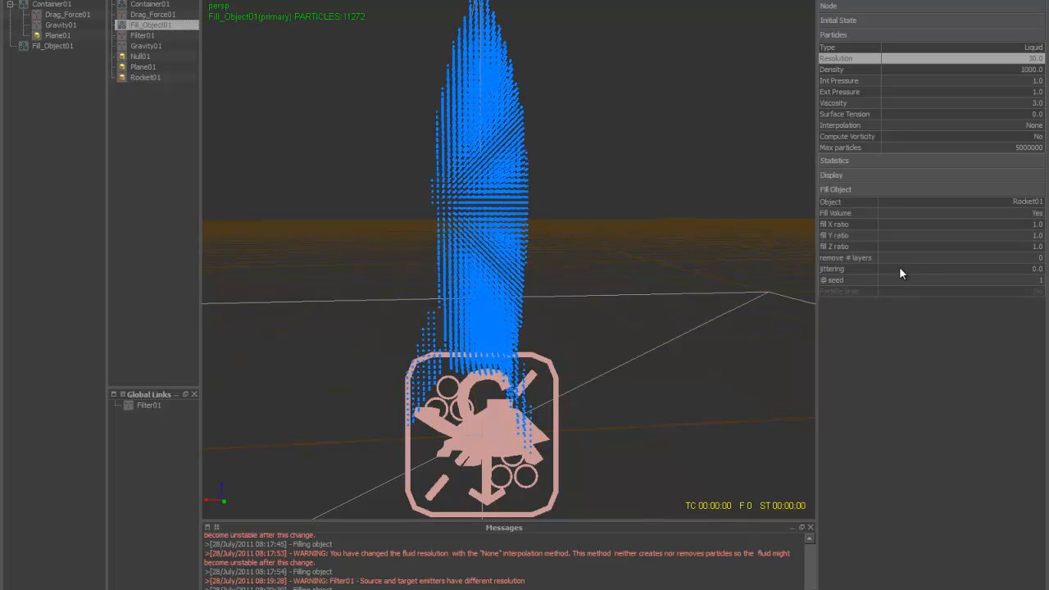
left_click(957, 268)
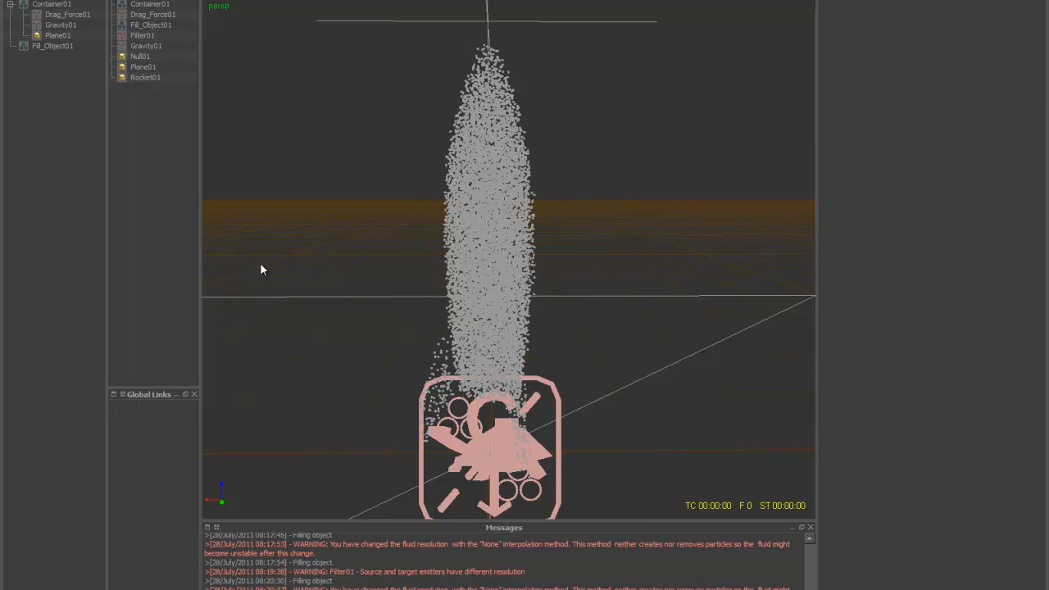
left_click(151, 25)
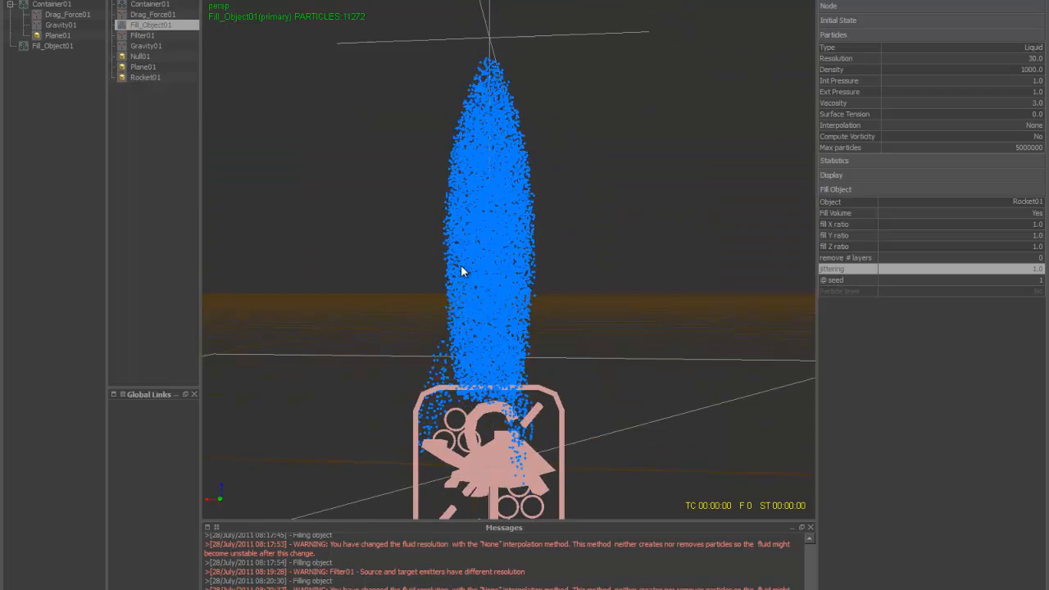
left_click_drag(464, 271, 492, 369)
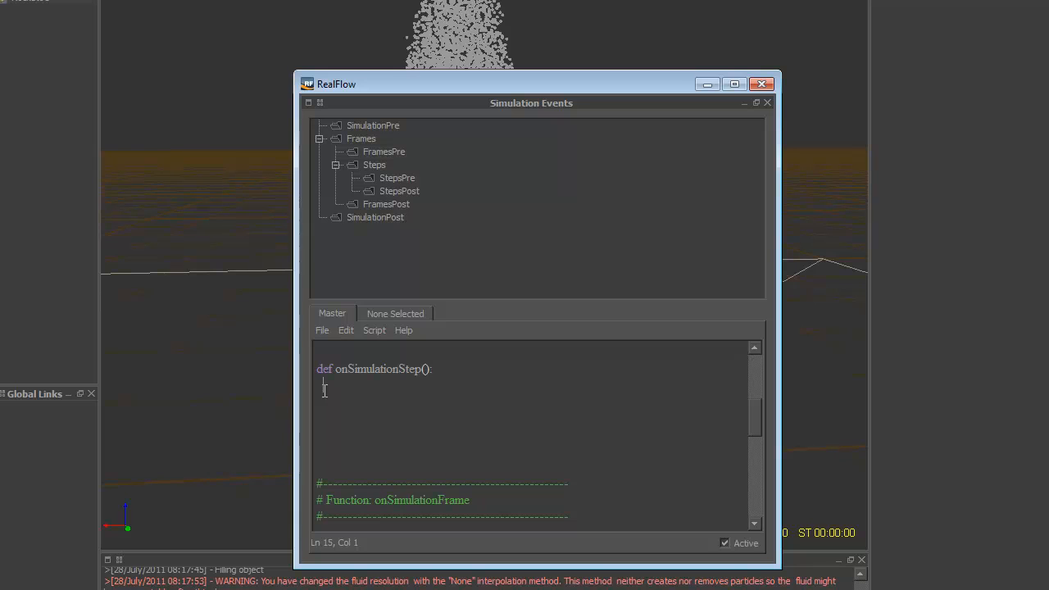
Write the line emitter = scene.getEmitter() under onSimulationStep
type("emitter")
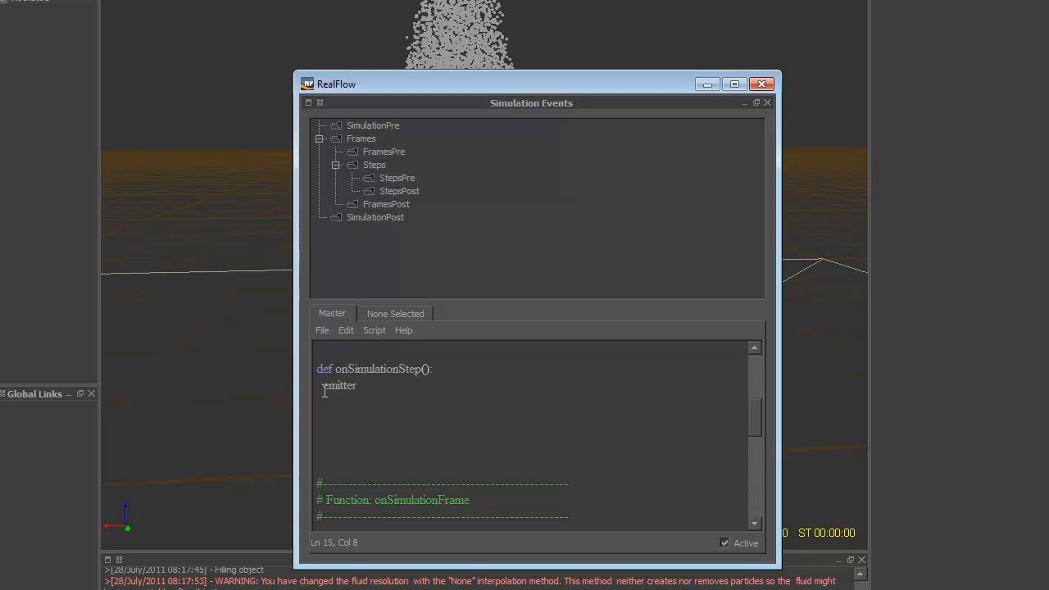
type("-")
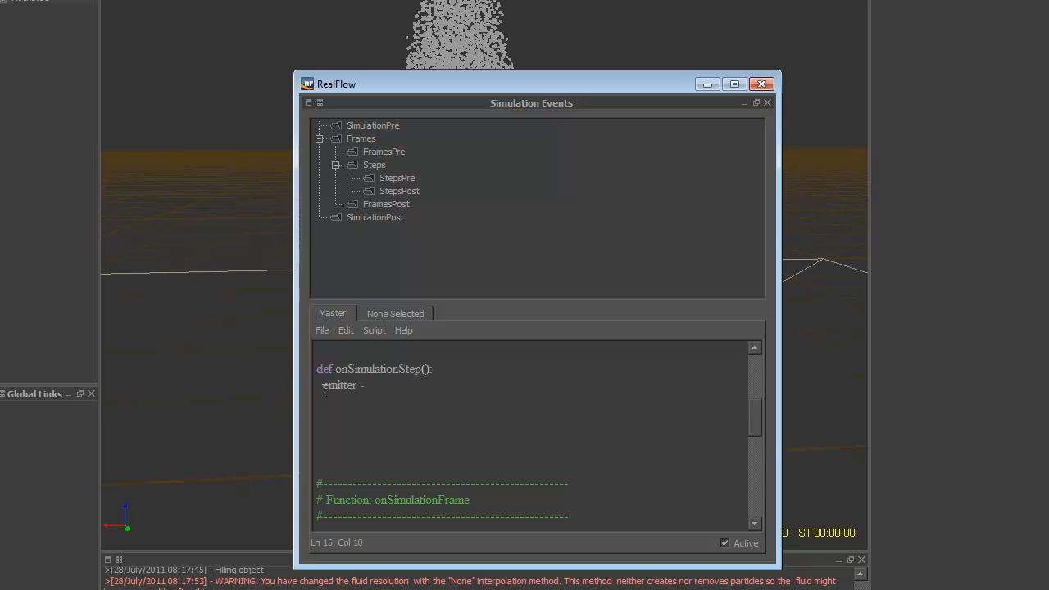
type("=")
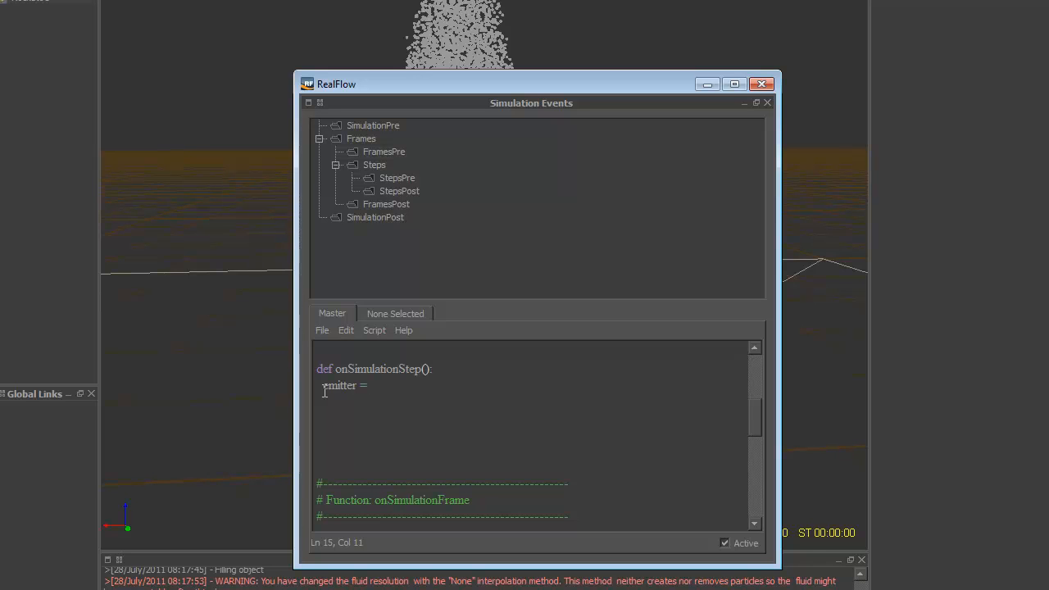
type("scene")
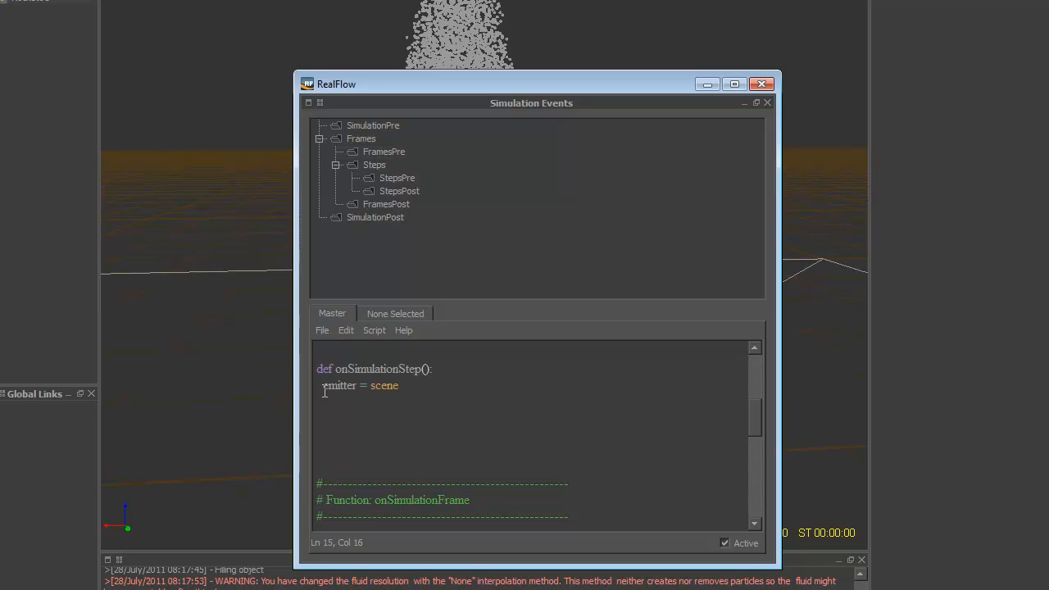
type(".getEmtt")
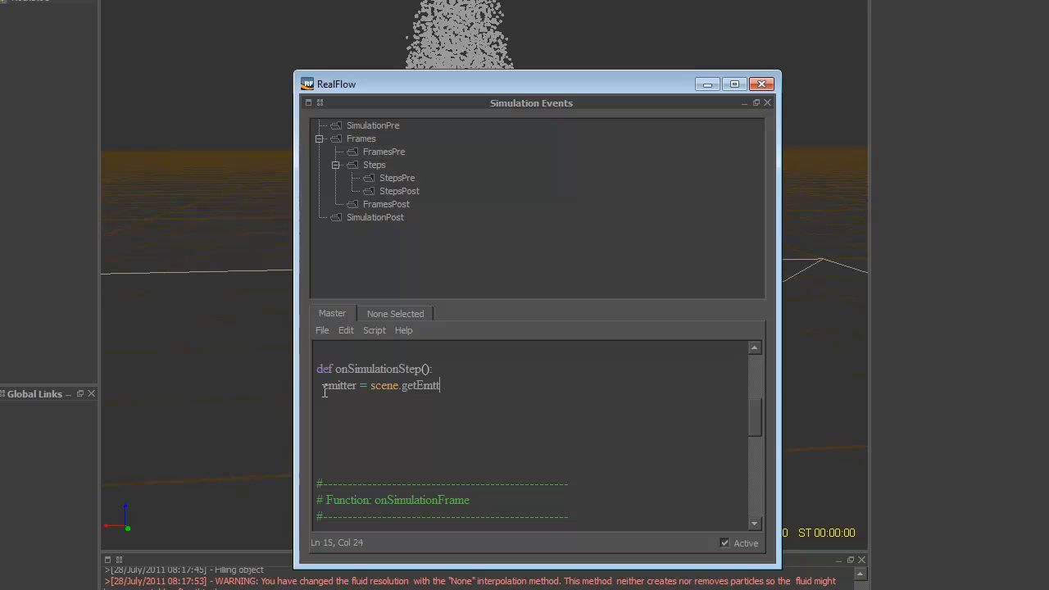
type("ter()")
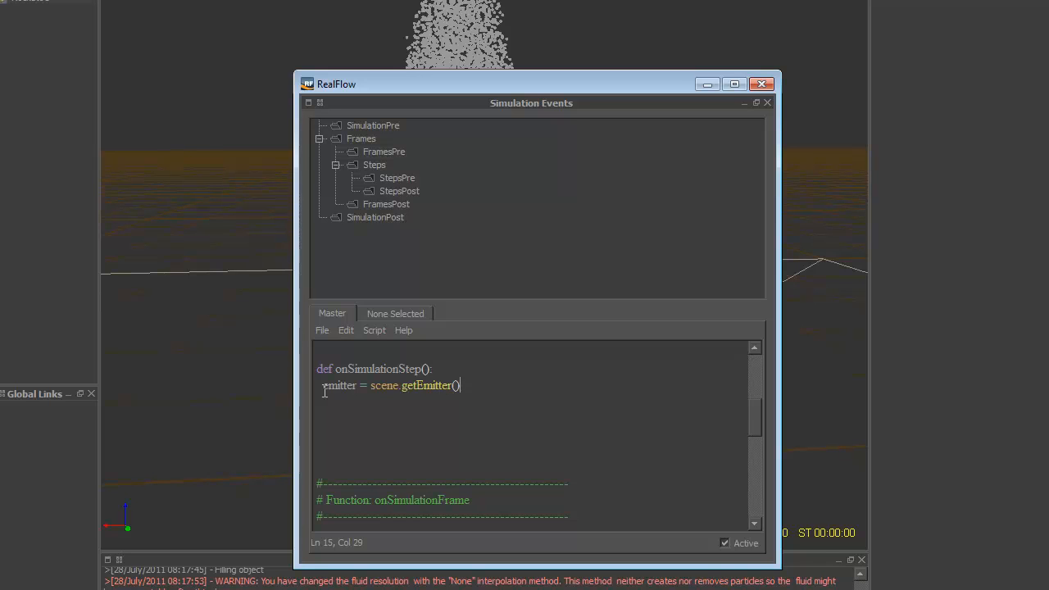
key("Return")
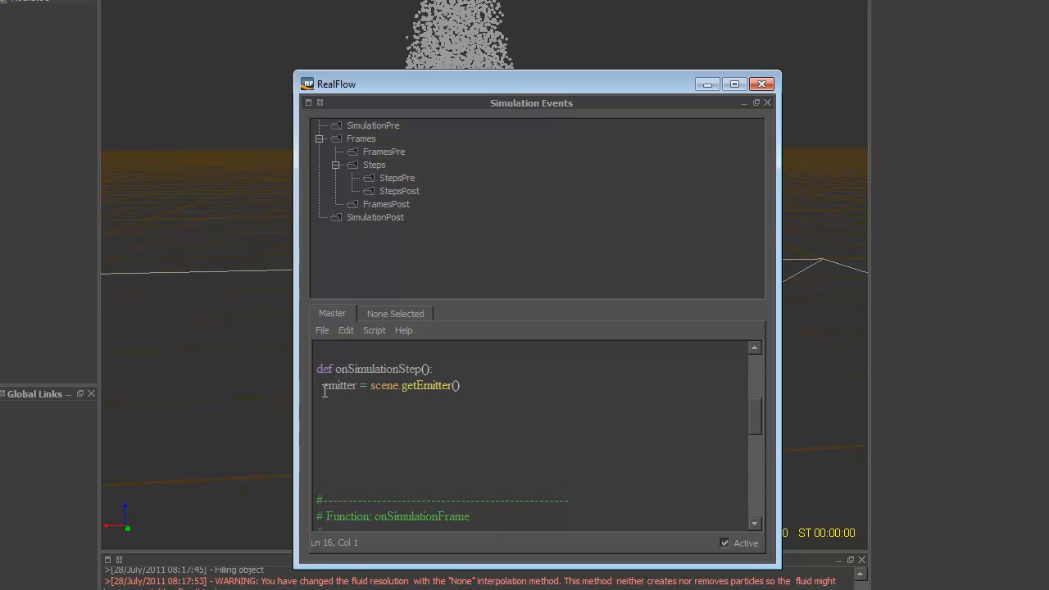
Add the line particles = emitter.getParticles()
type("particle")
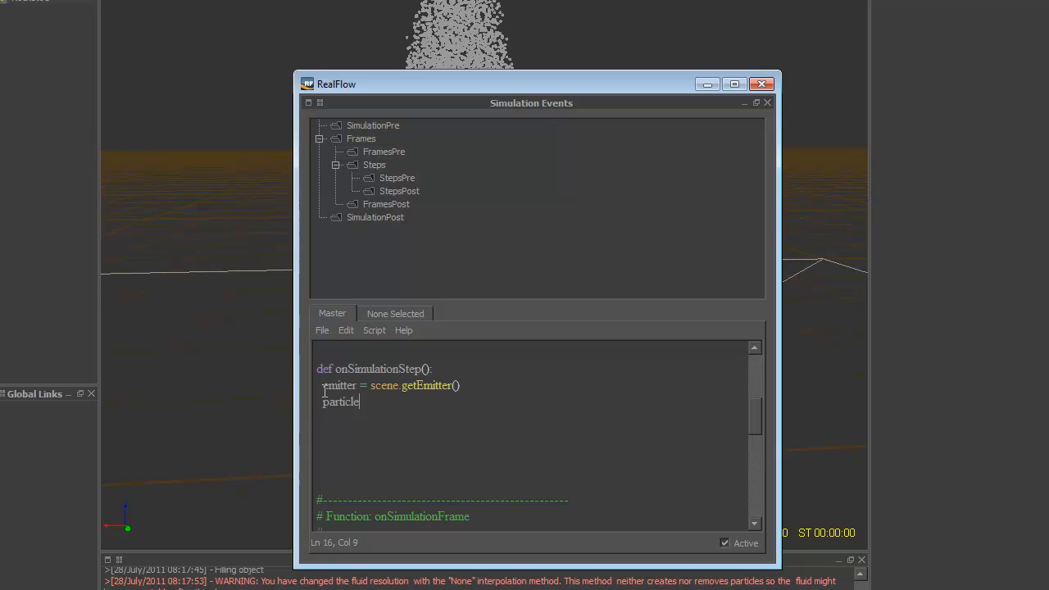
type("s=")
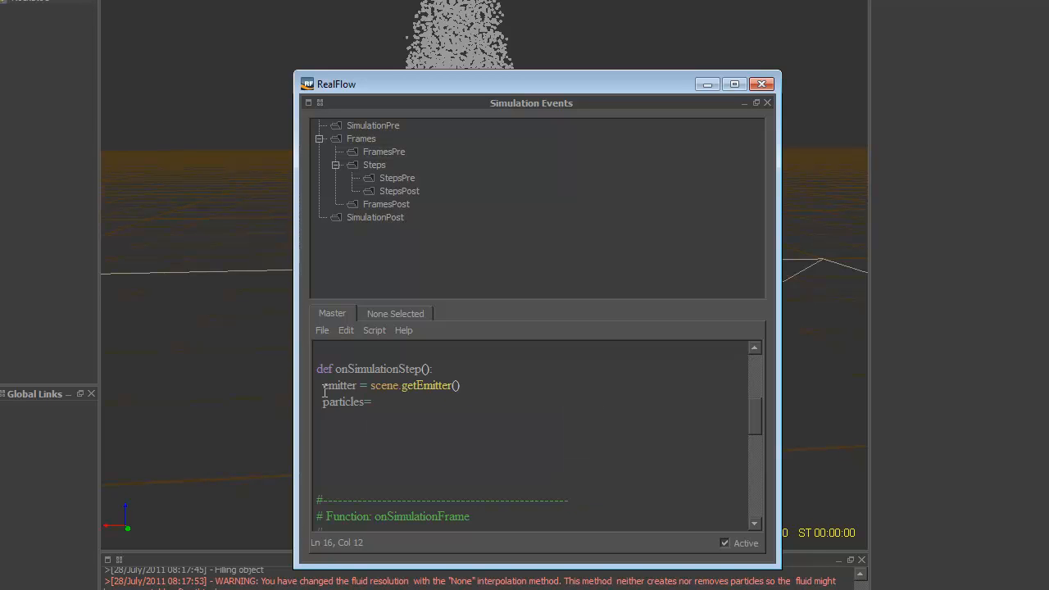
type("emi")
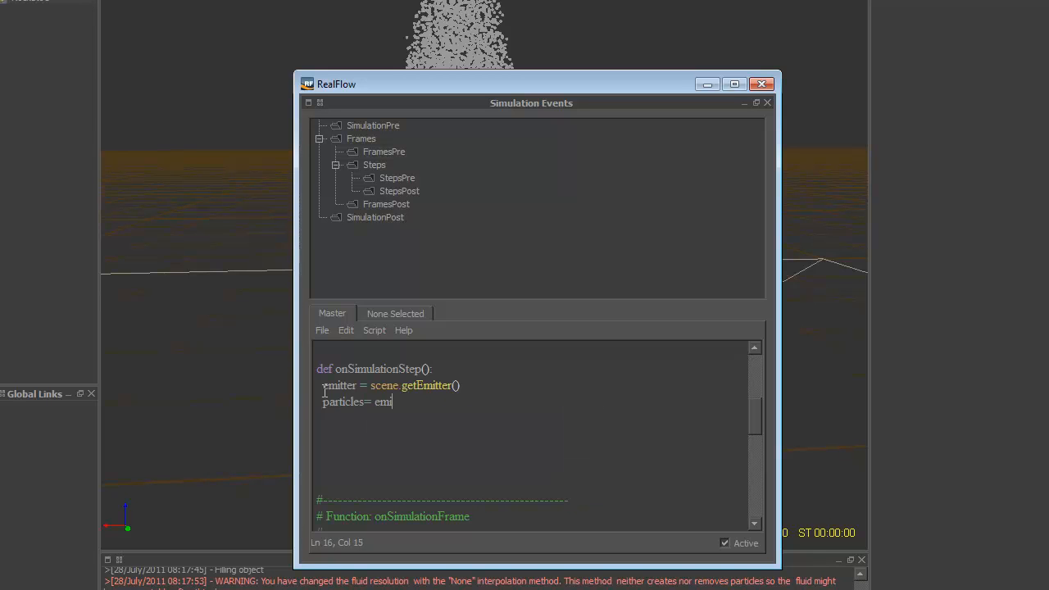
type("tter")
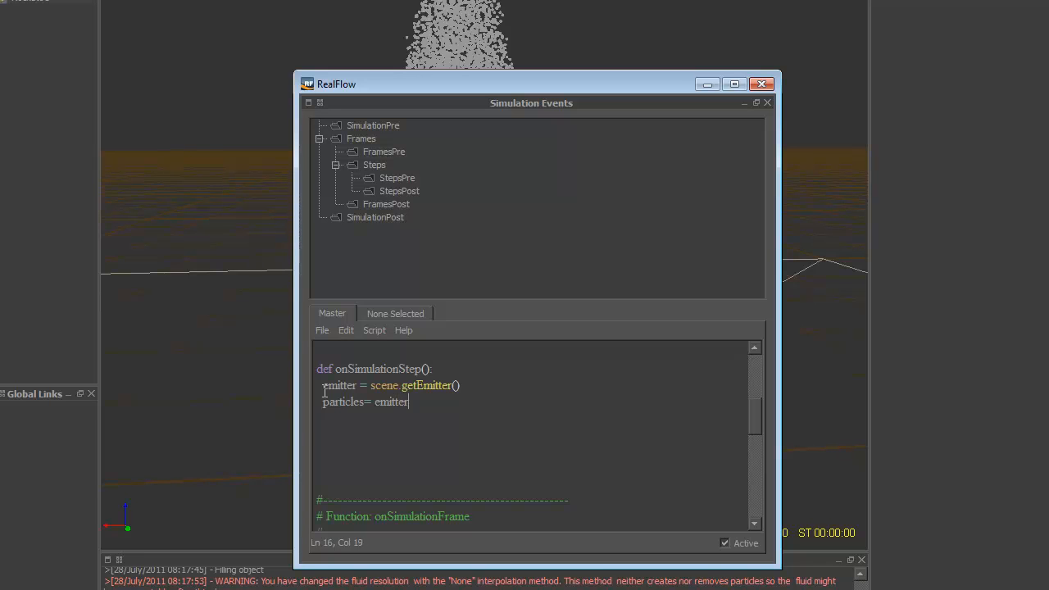
type(".")
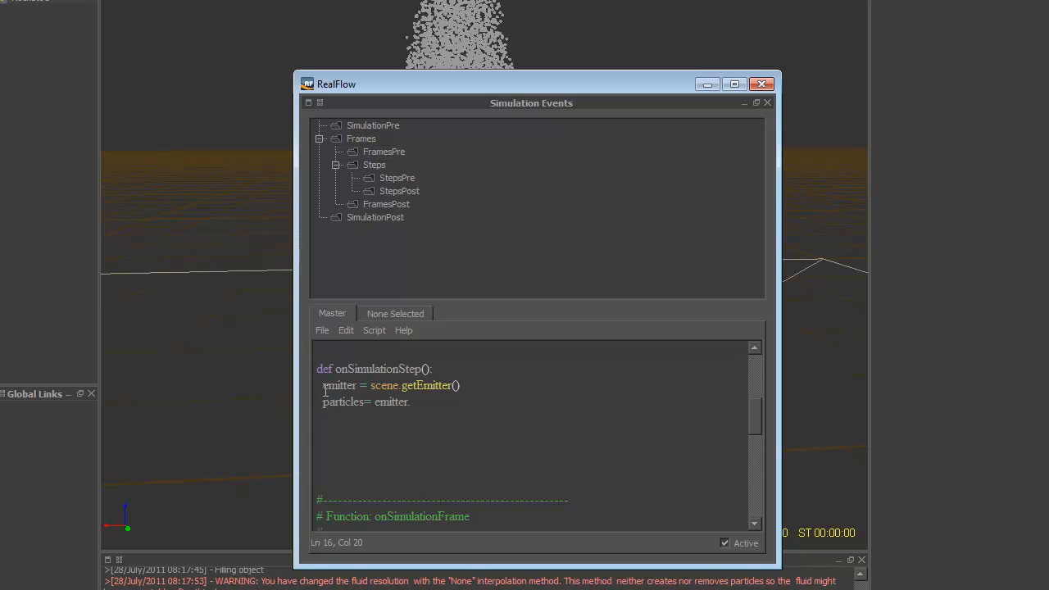
type("getParticles(")
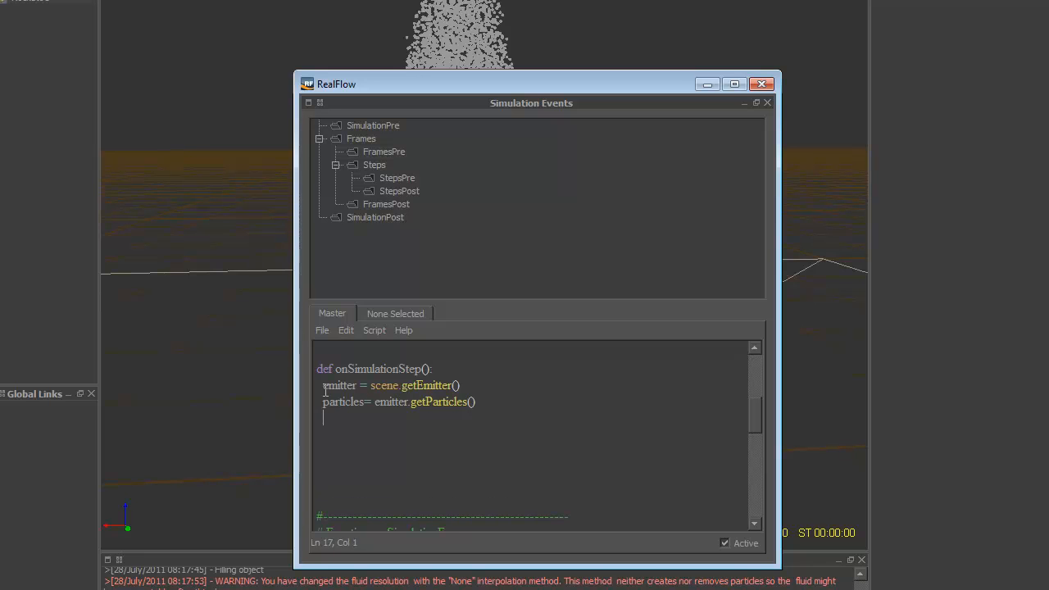
Add a loop 'for p in particles: p.freeze()' using the freeze() suggestion
type("for")
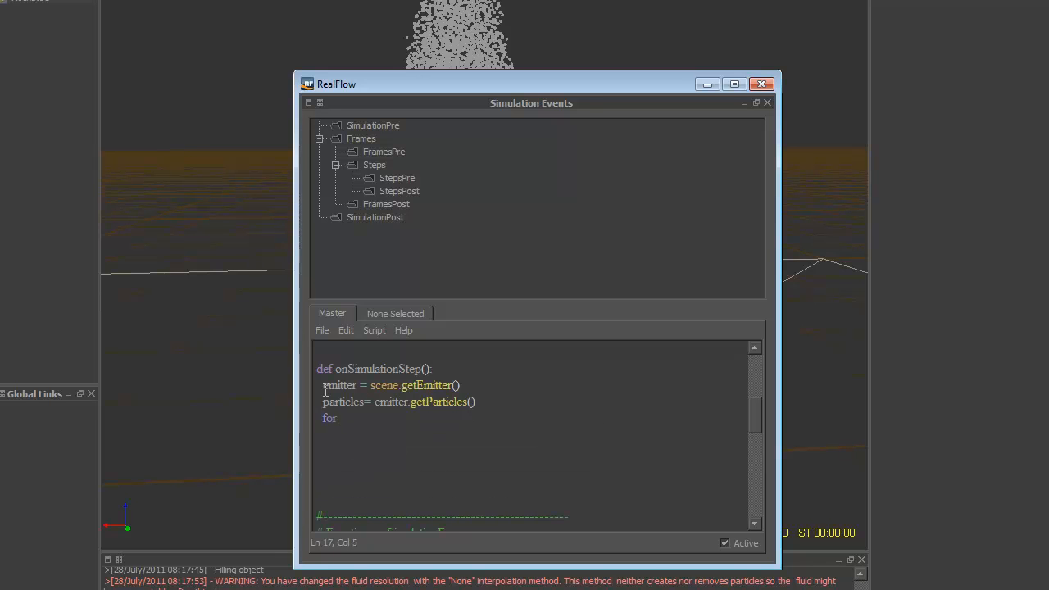
type("p in pa")
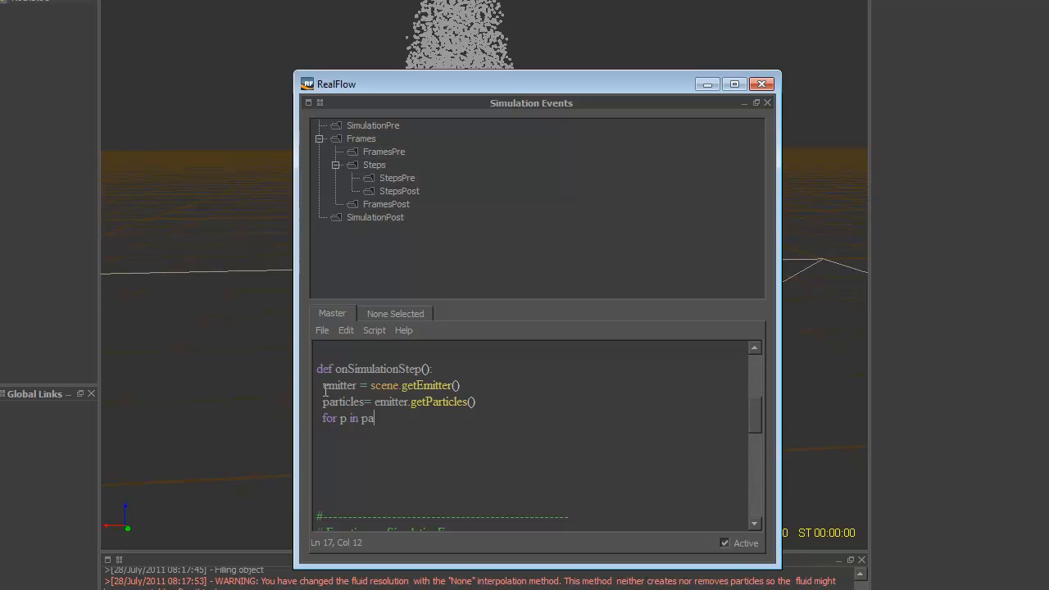
type("rticles:")
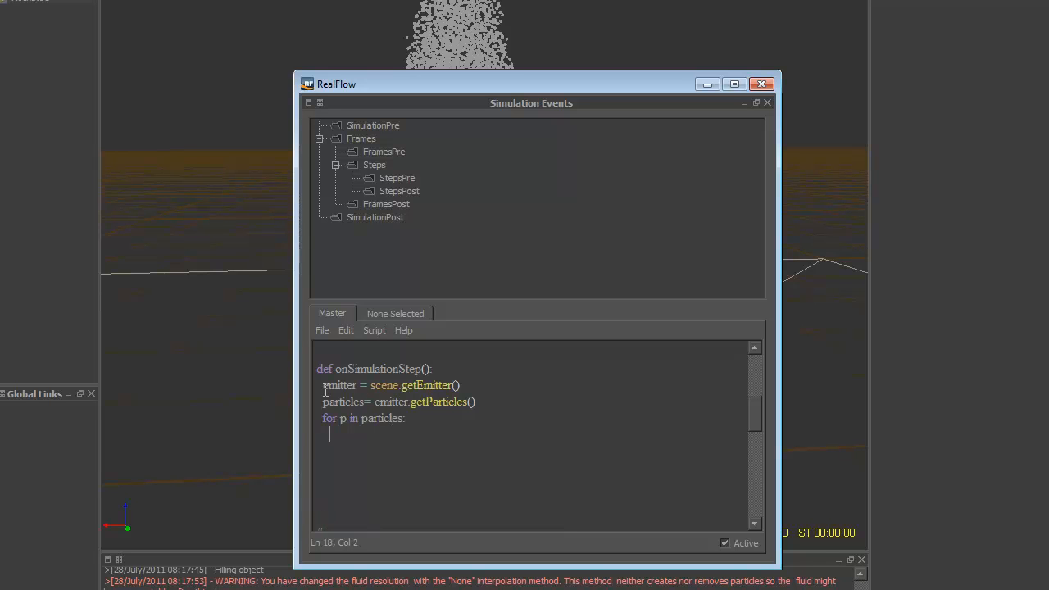
type("p.free")
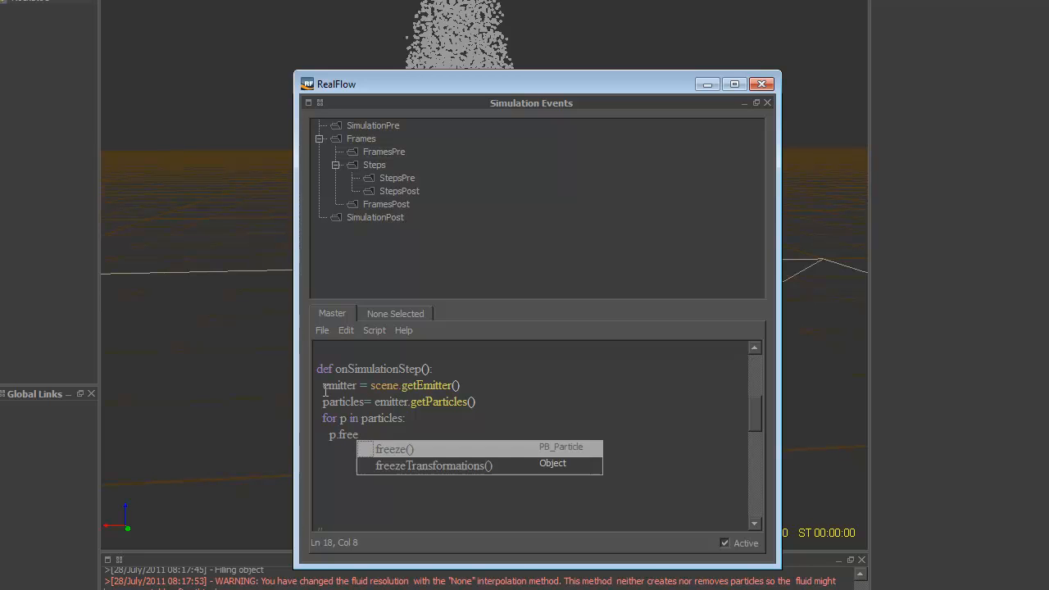
left_click(395, 448)
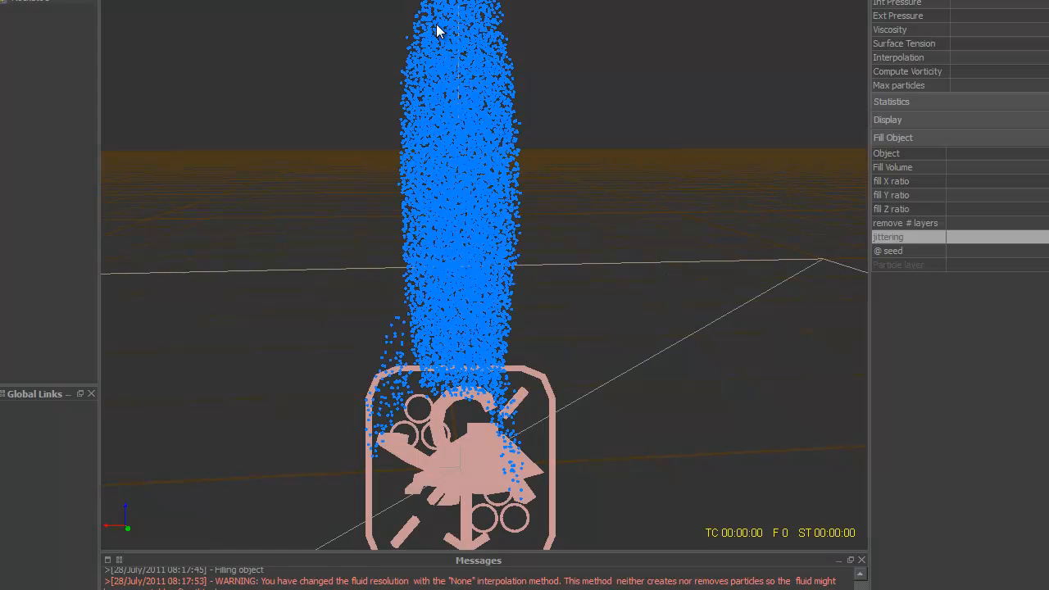
mouse_move(521, 216)
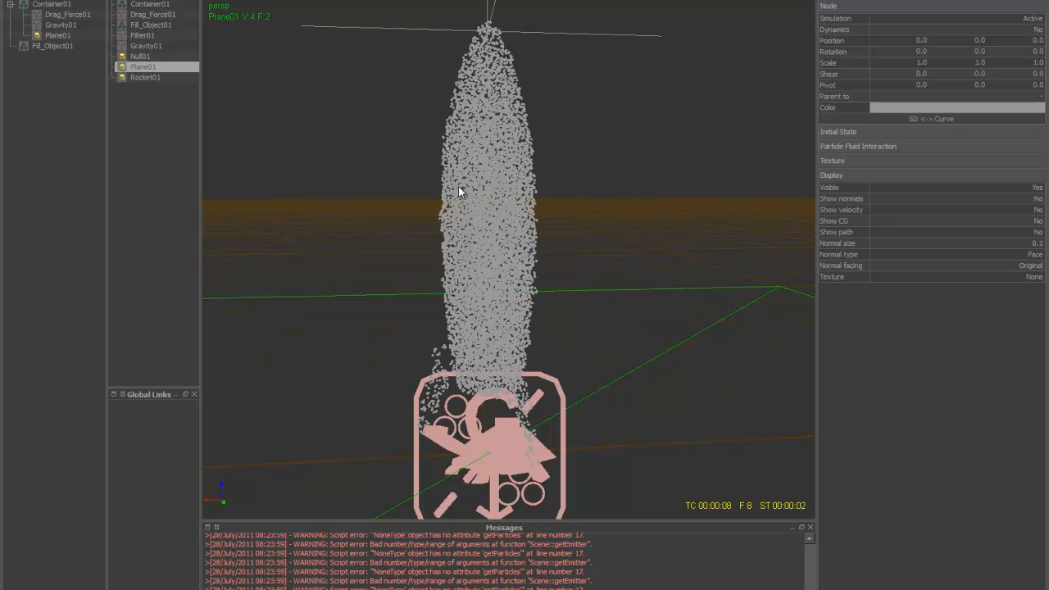
Stop the simulation once the getEmitter and getParticles errors at line 17 appear
left_click(150, 24)
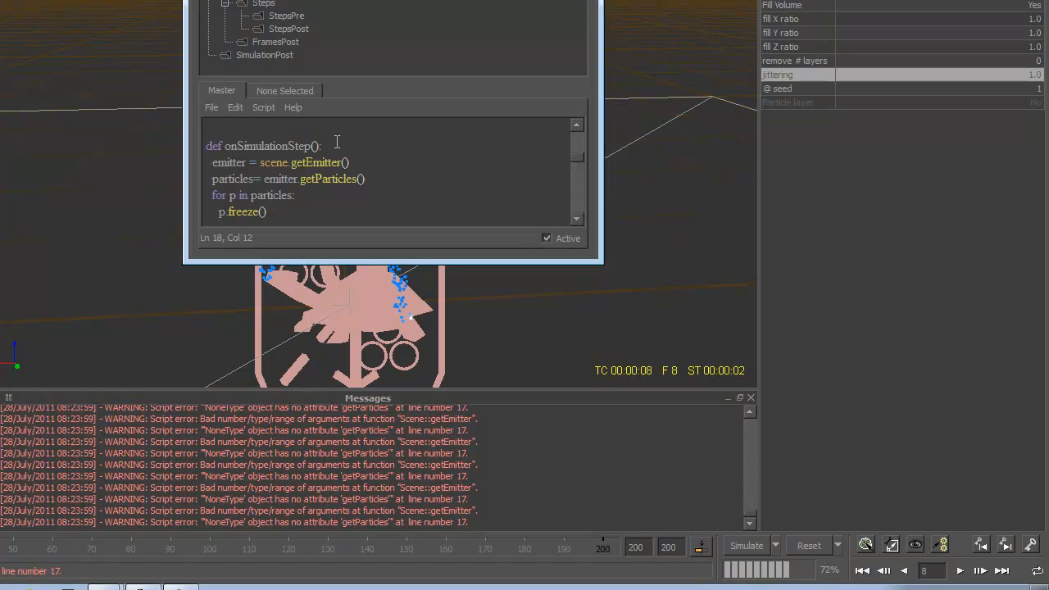
Enter the emitter name 'Fill_Object' inside the empty getEmitter() call in the step script
left_click(390, 173)
type("'F")
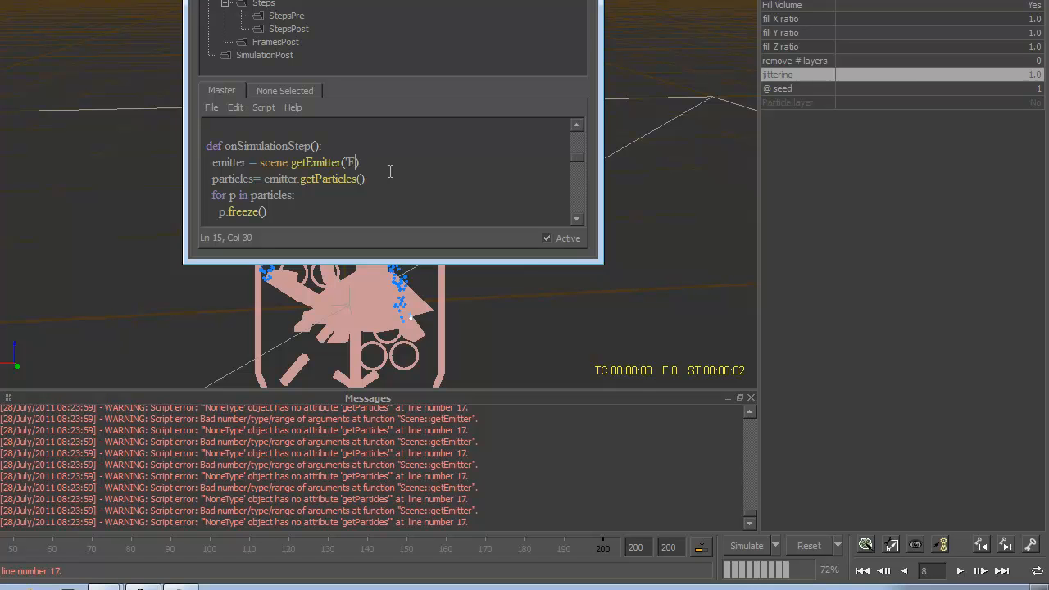
type("illO")
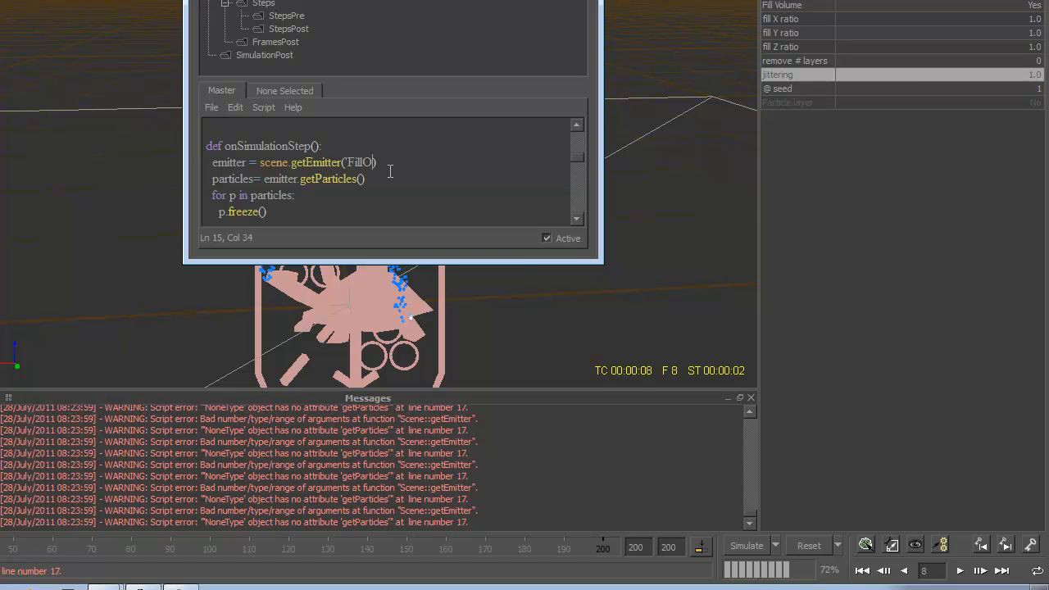
type("_Ob")
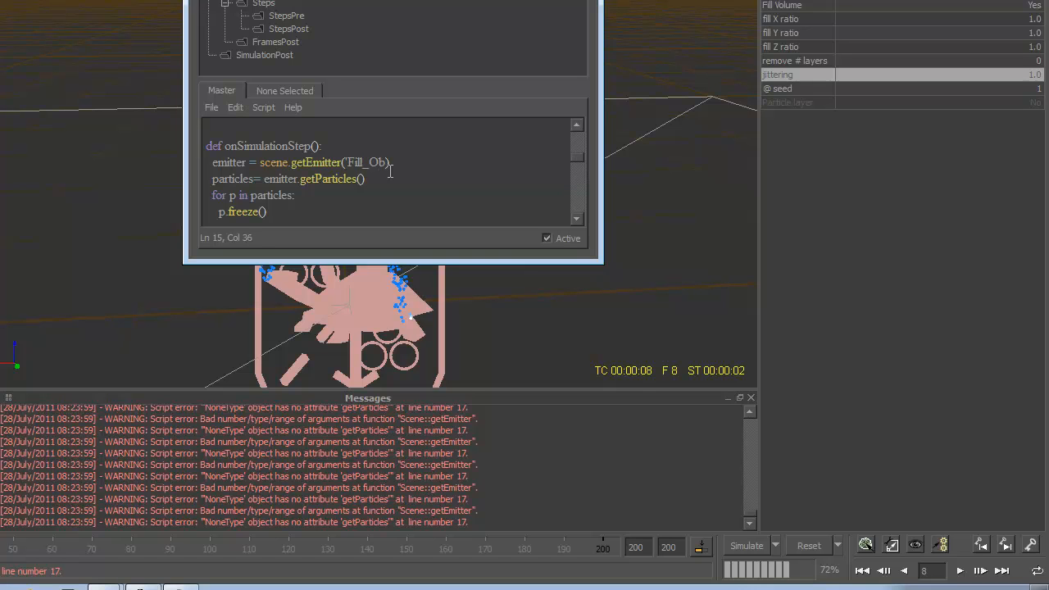
type("ject")
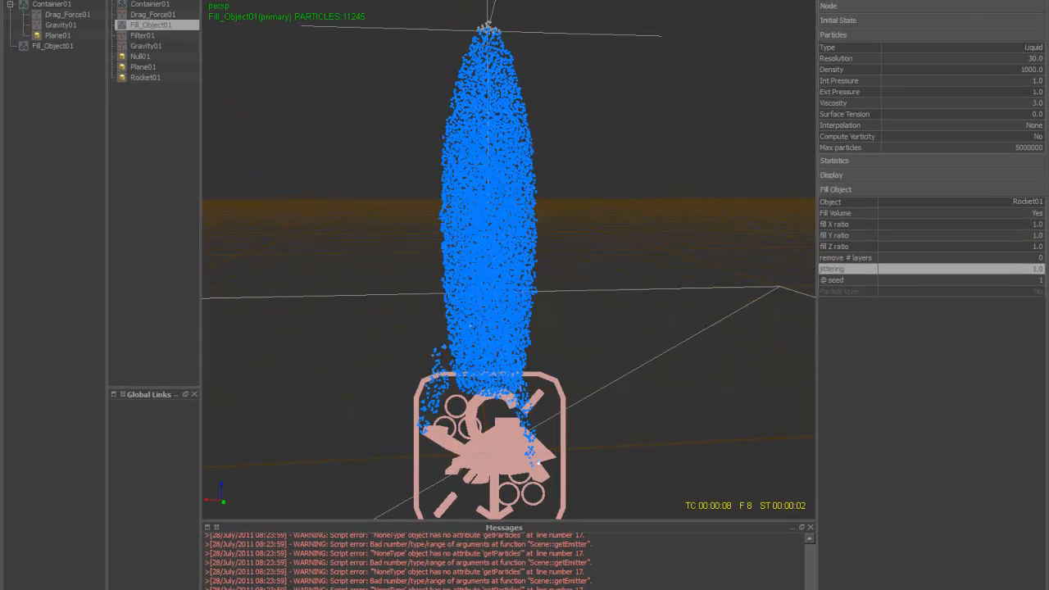
Simulate the scene with the fixed freeze script, running to frame 139
left_click(902, 269)
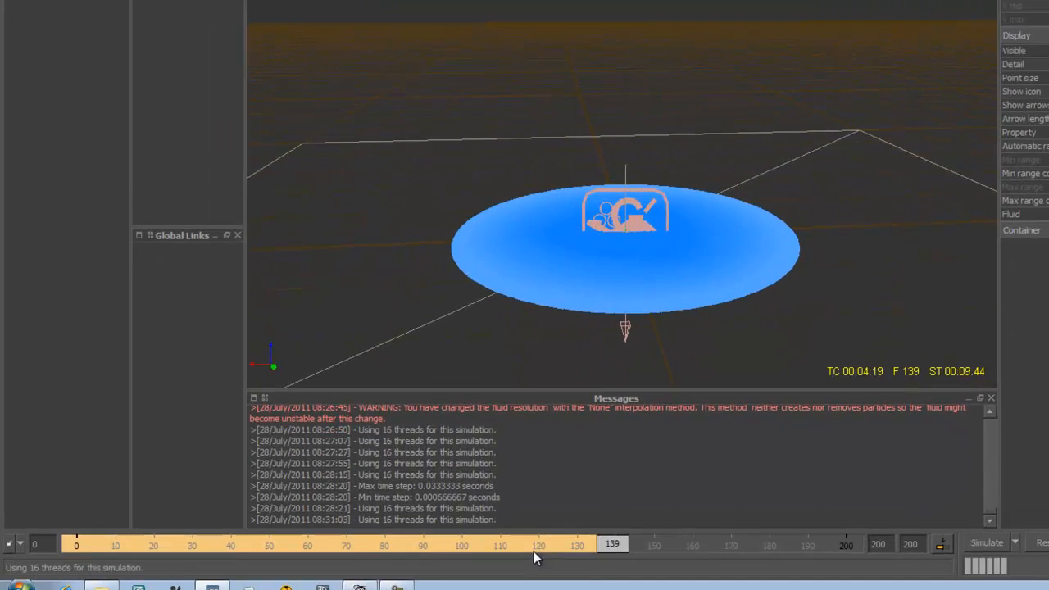
Jump to an early frame and inspect the Container01 and Fill_Object01 nodes
left_click(95, 533)
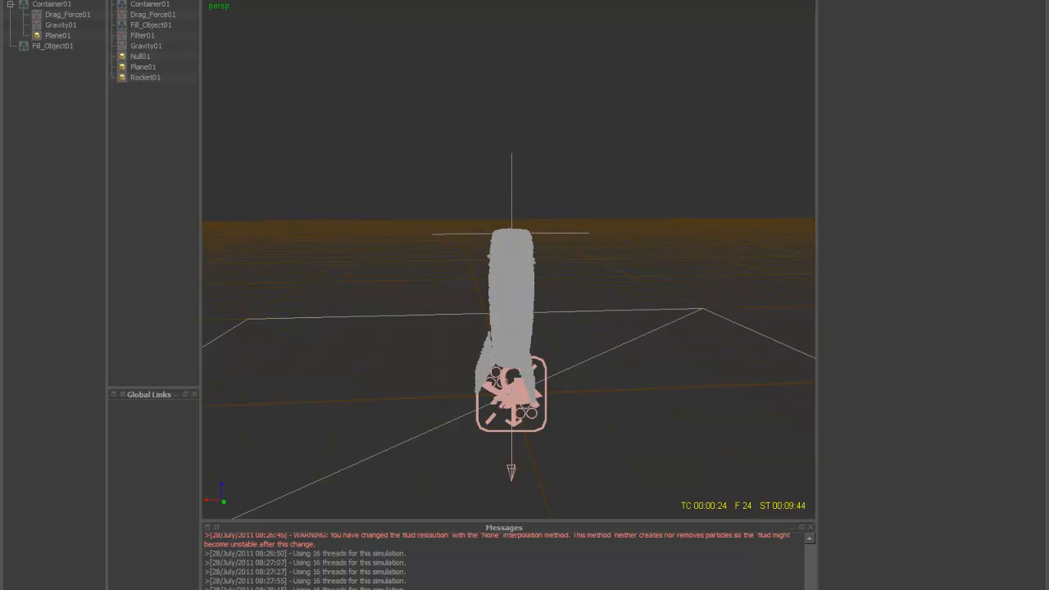
left_click(149, 4)
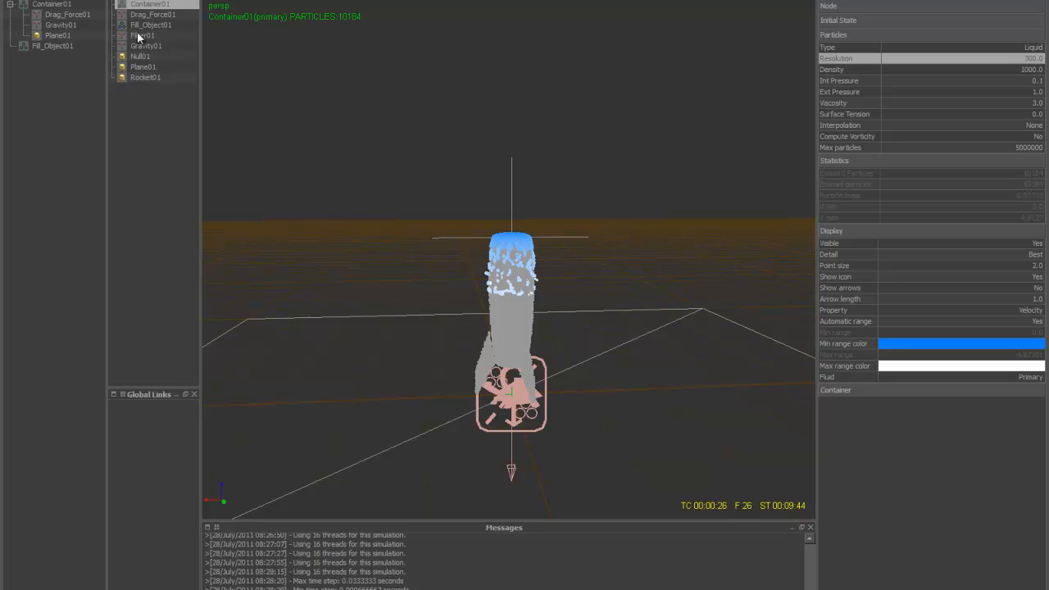
left_click(150, 24)
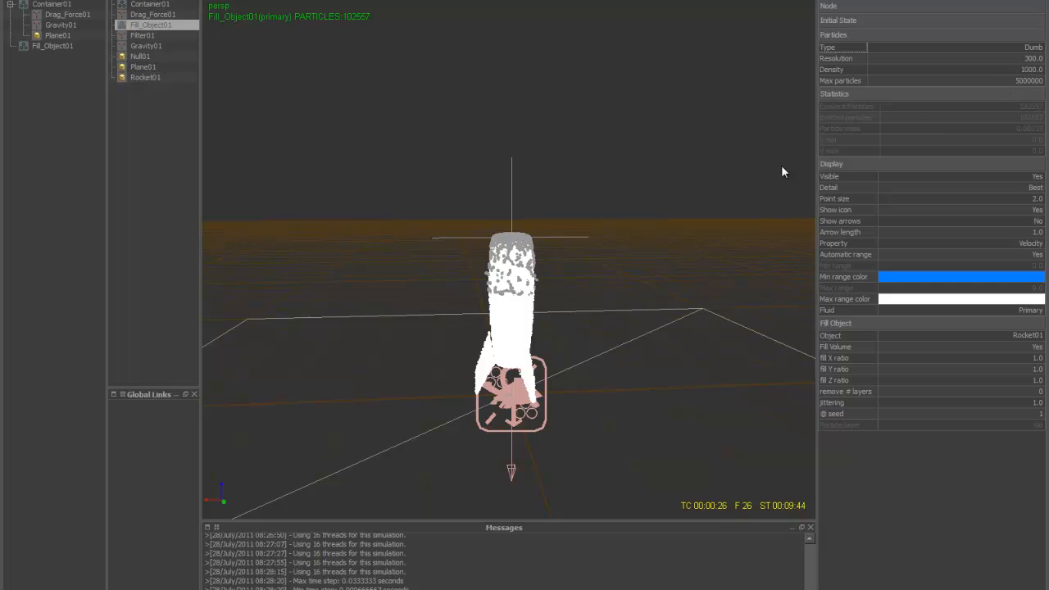
mouse_move(552, 279)
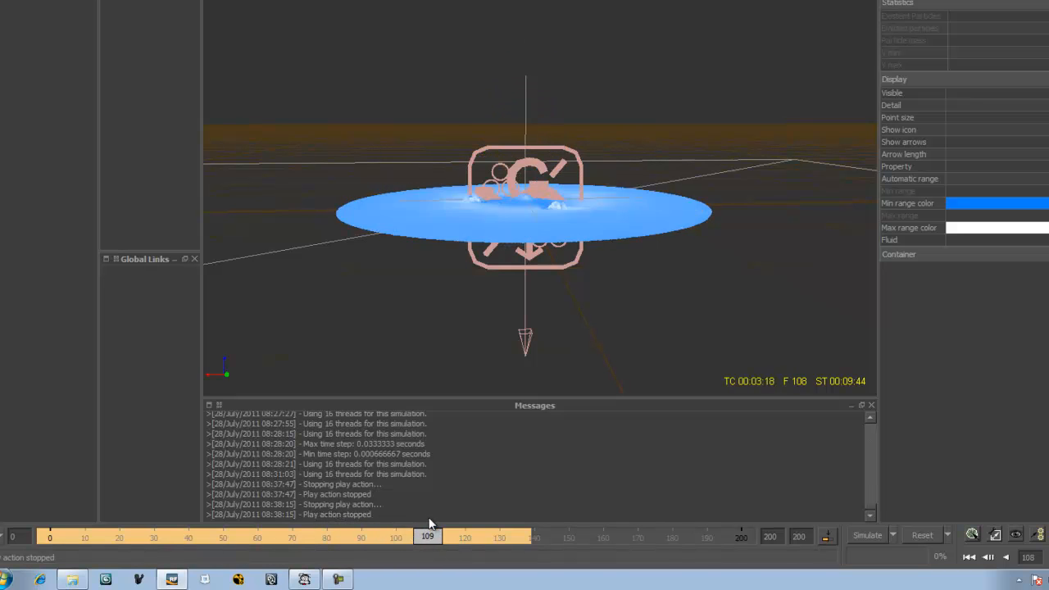
Scrub back from the late puddle frames to watch the rocket liquid melting
left_click(178, 536)
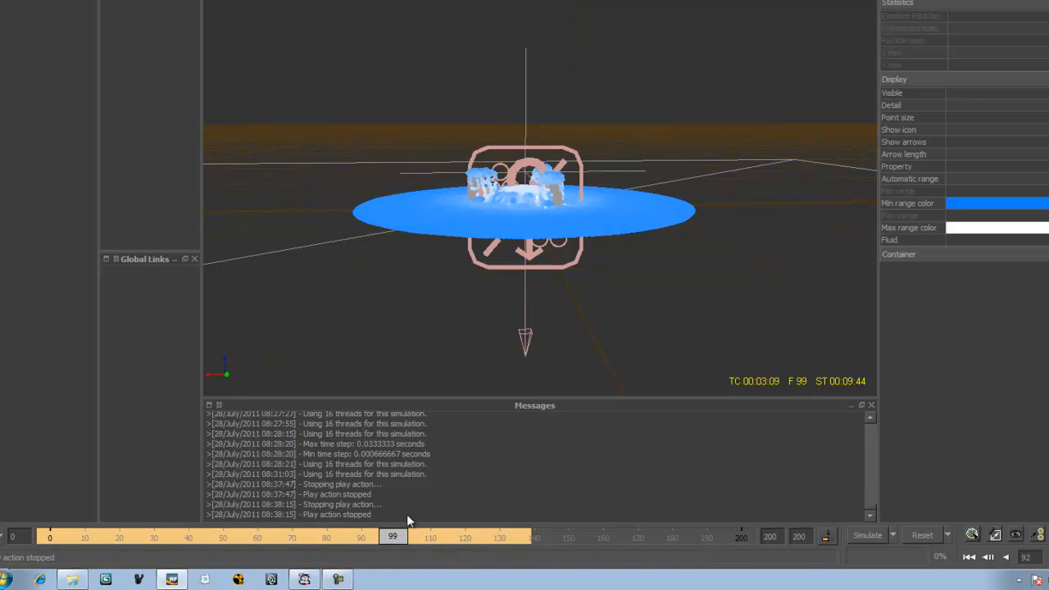
left_click_drag(393, 536, 165, 536)
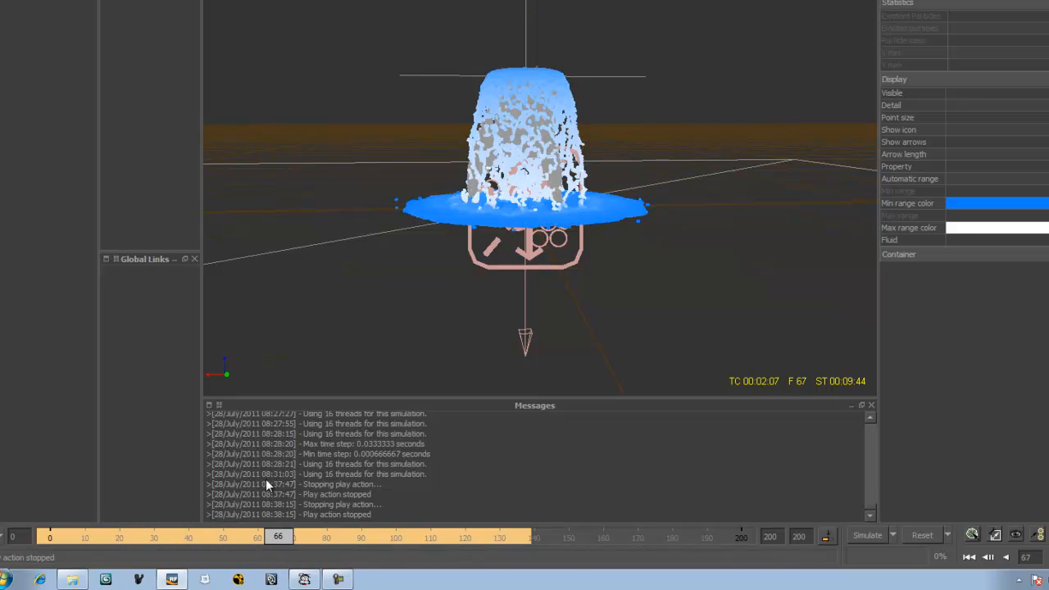
left_click_drag(278, 536, 192, 536)
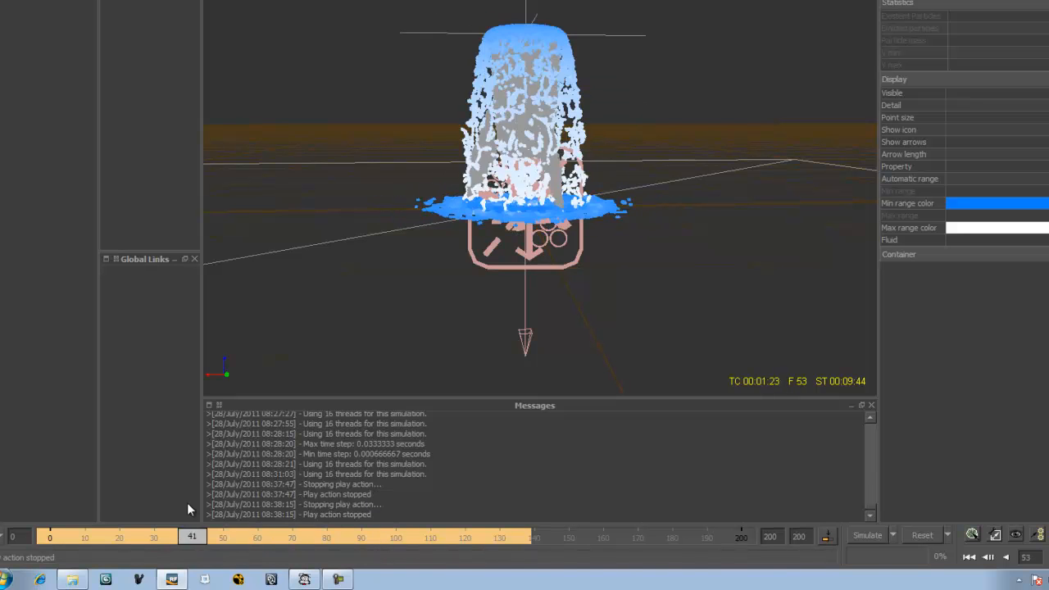